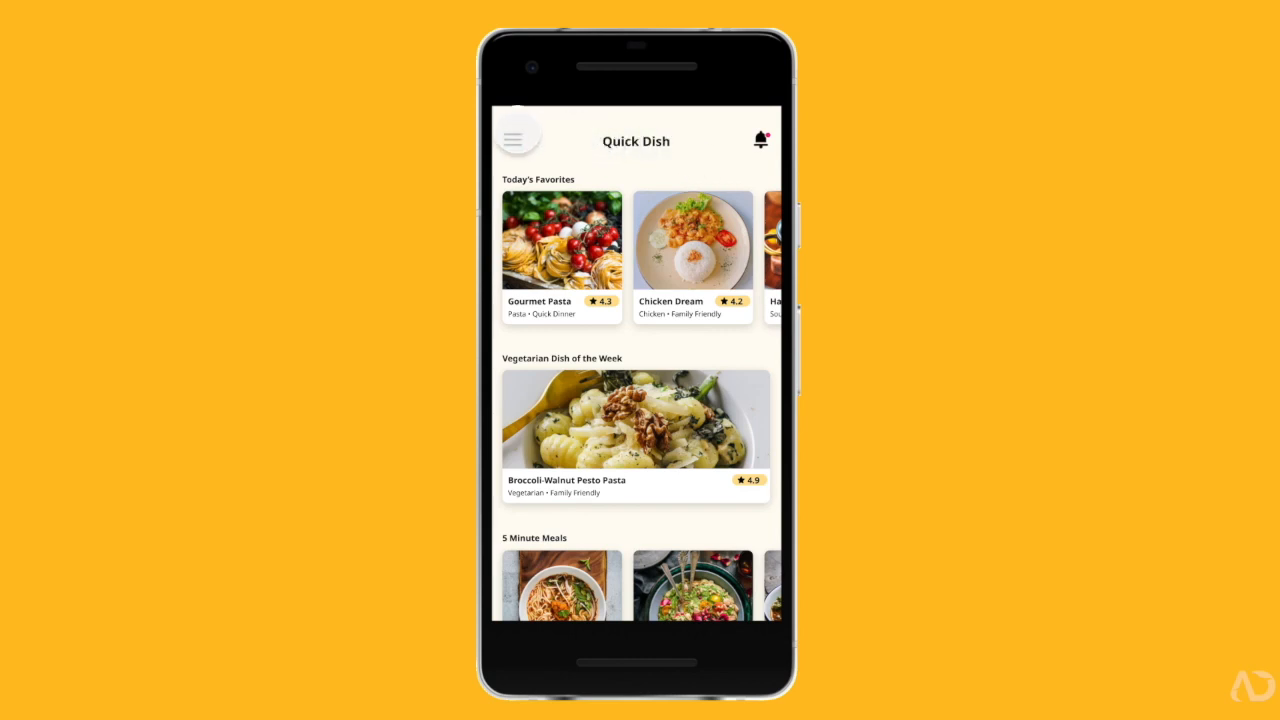
# Step: Select around the Quick Dish frame on the canvas and clear the frame selection
pyautogui.click(518, 136)
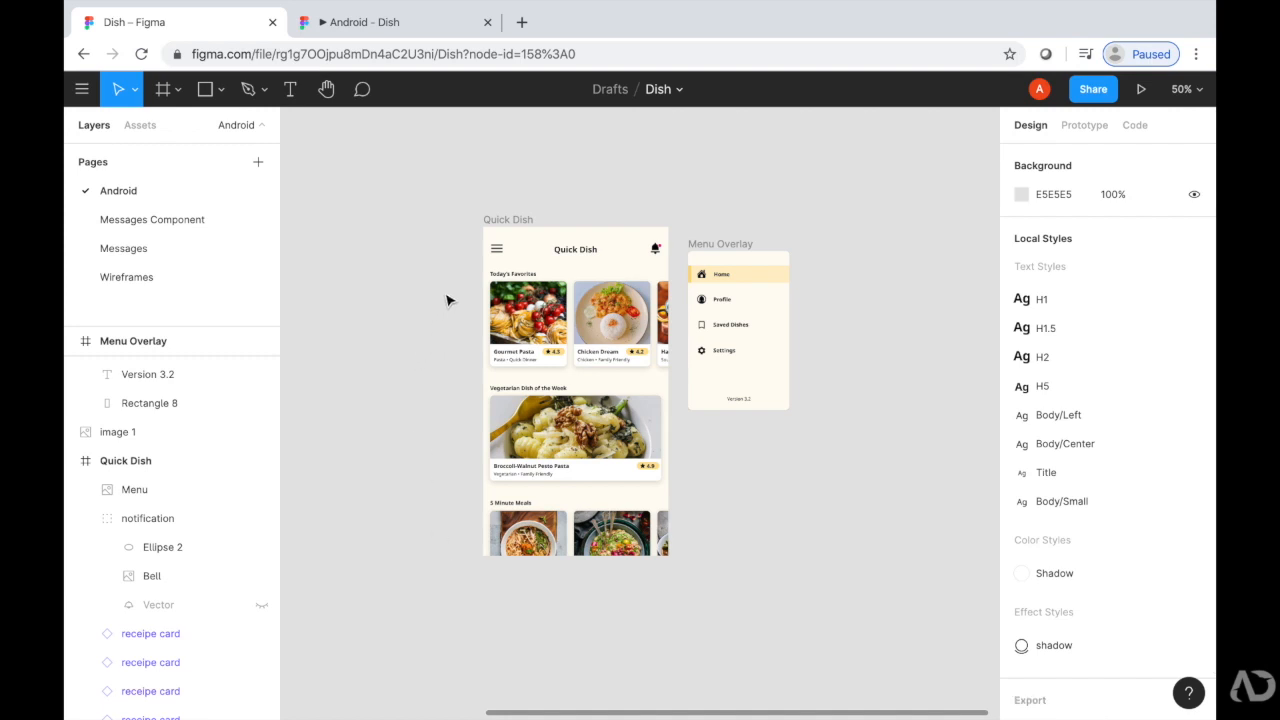
pyautogui.moveTo(530, 268)
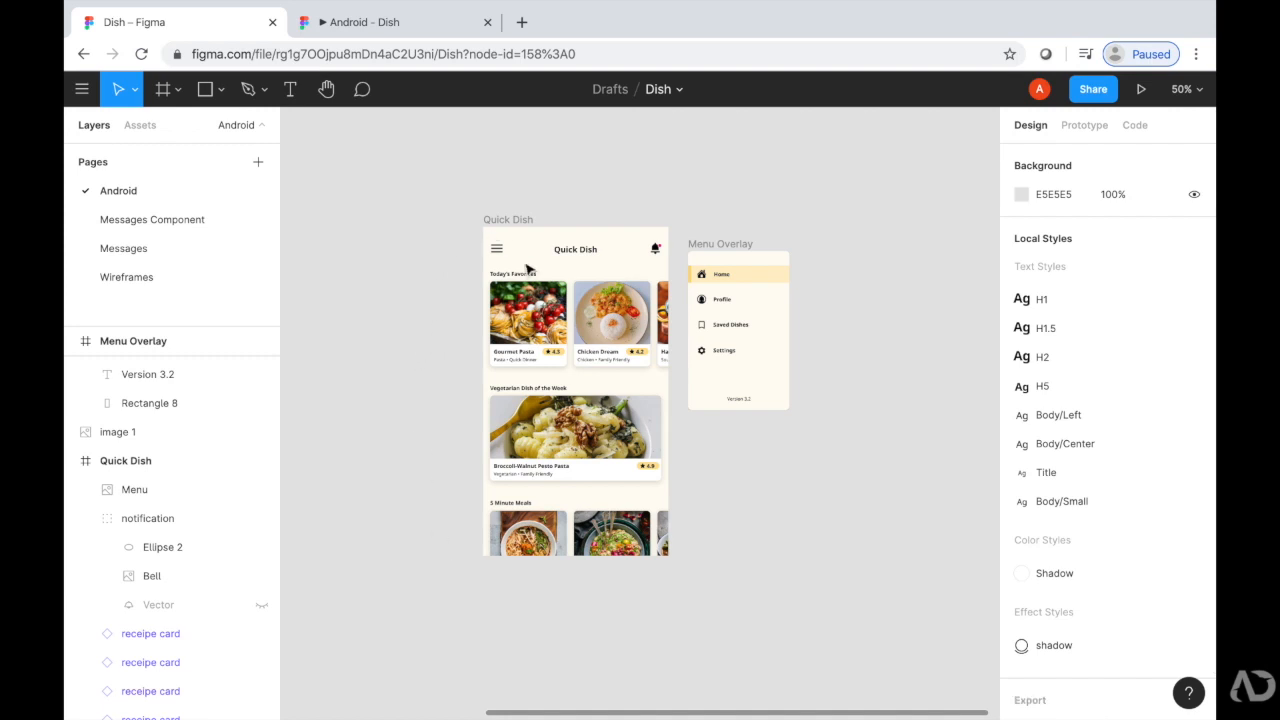
pyautogui.moveTo(400, 432)
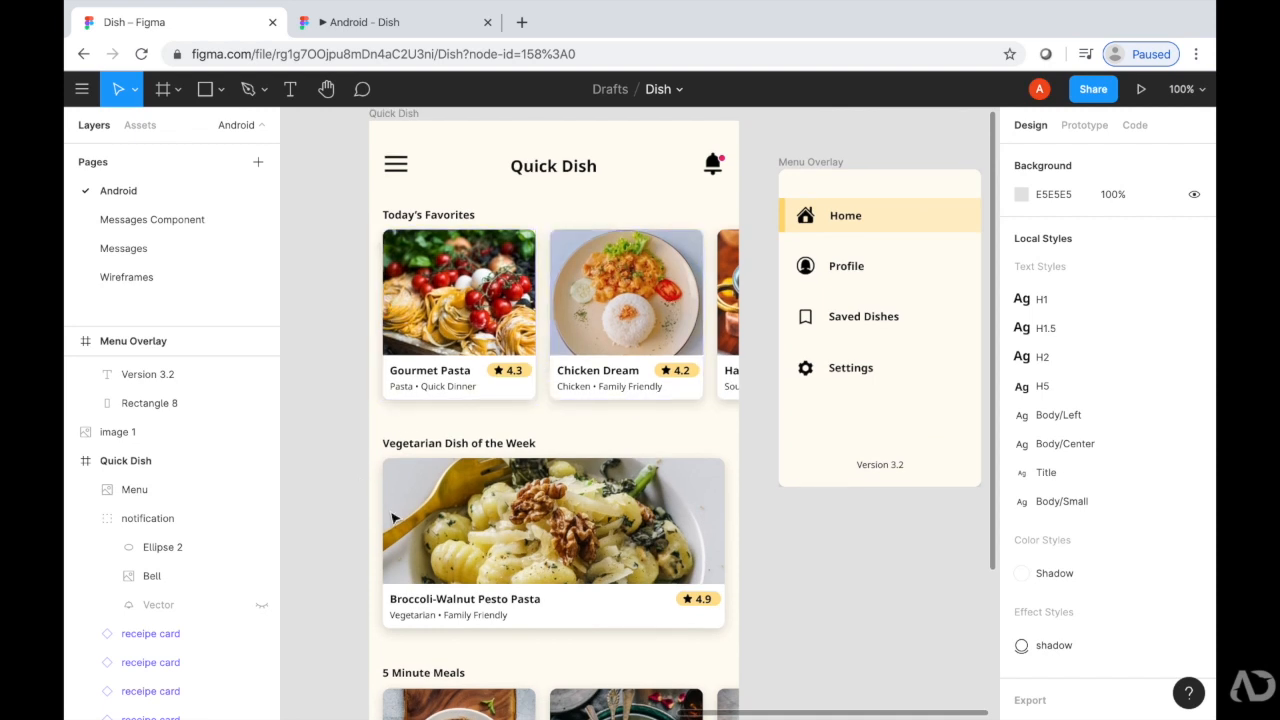
pyautogui.scroll(-3)
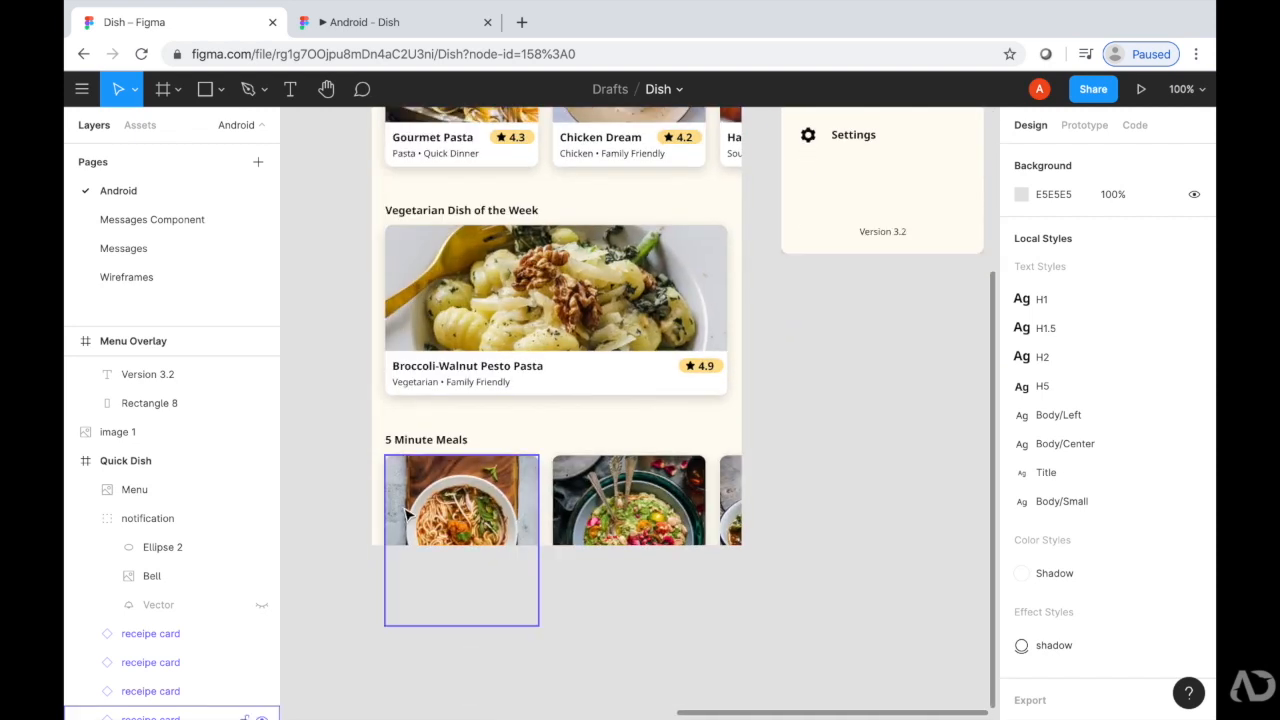
pyautogui.scroll(3)
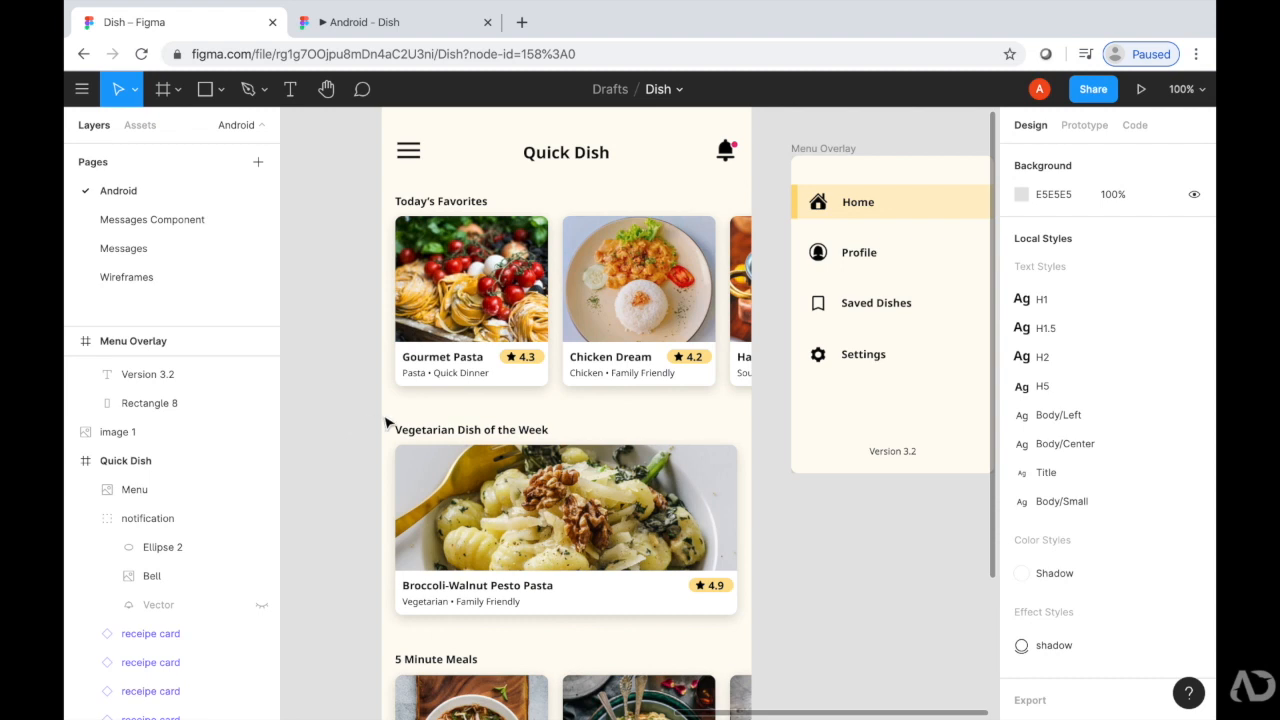
pyautogui.moveTo(328, 228)
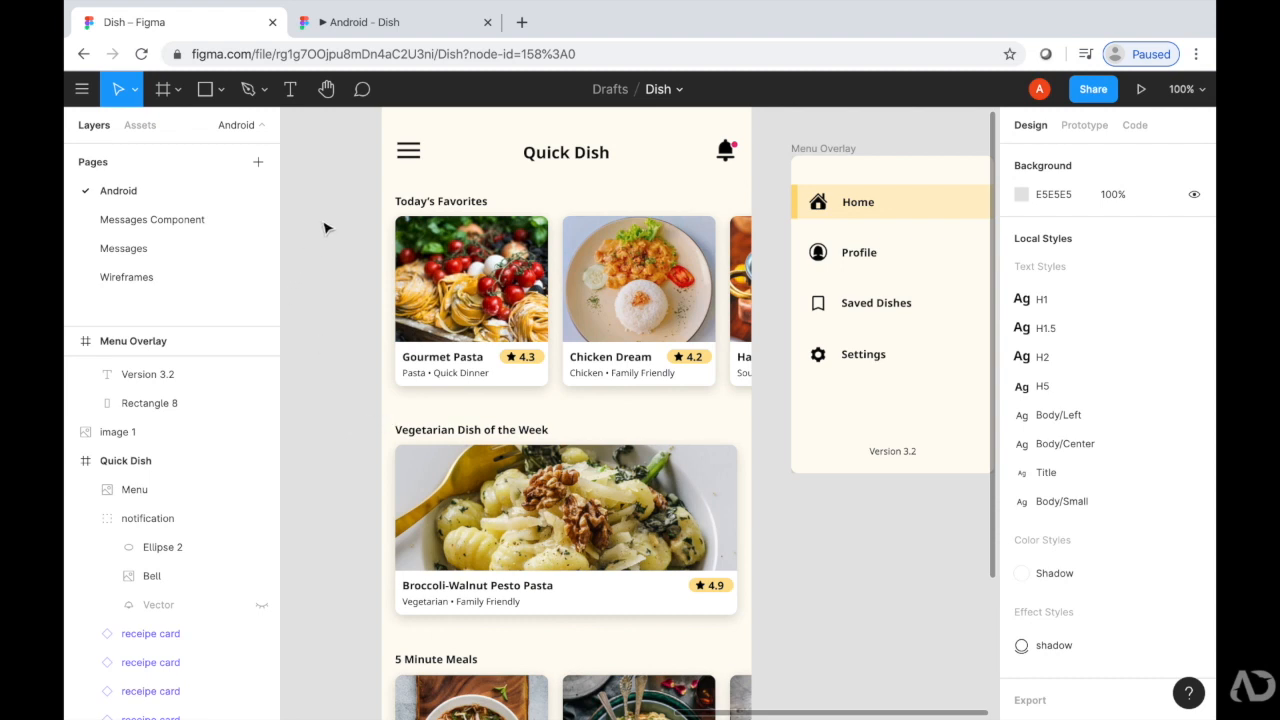
pyautogui.click(408, 152)
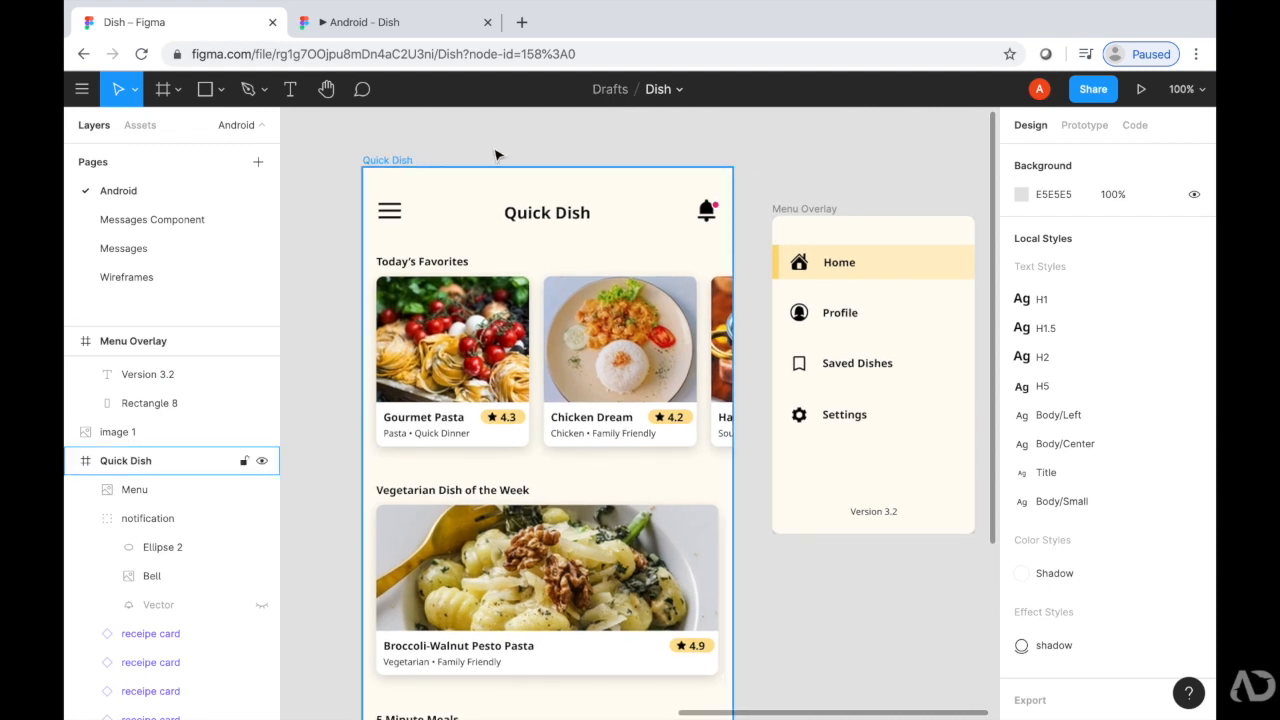
pyautogui.click(132, 340)
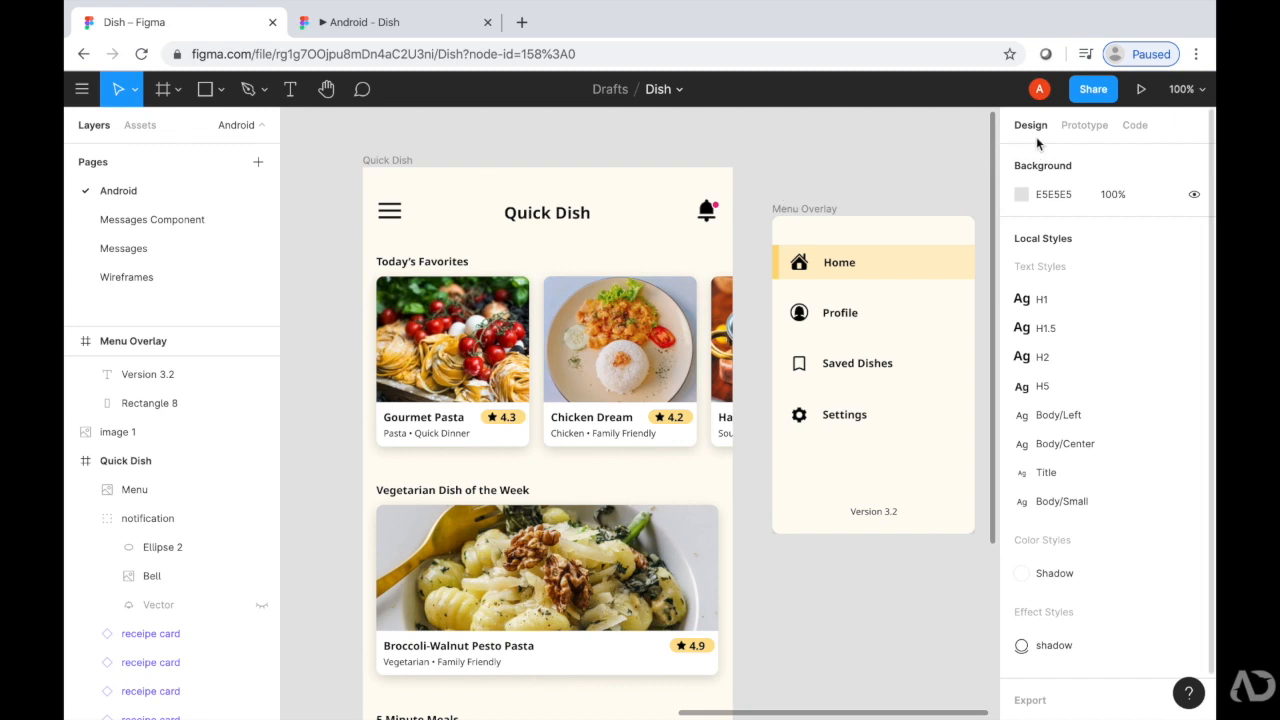
# Step: In Prototype mode, link the hamburger icon to the Menu Overlay frame with an on-tap navigation
pyautogui.click(1084, 124)
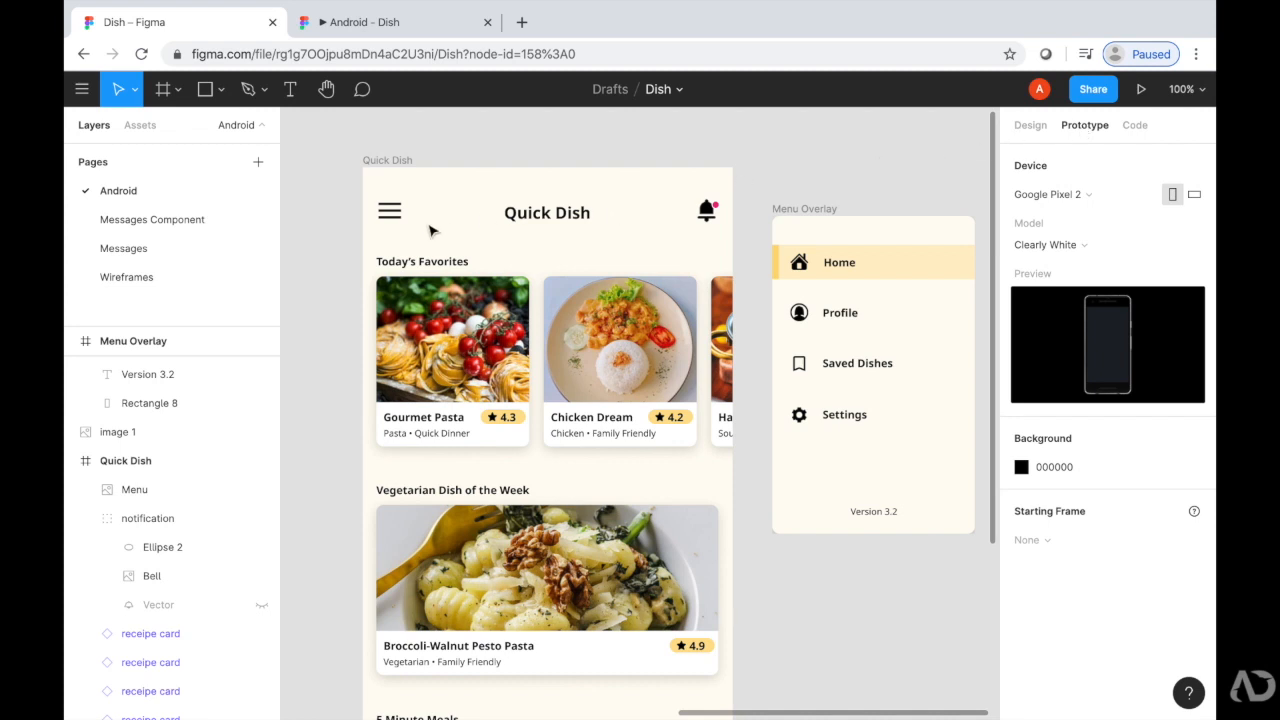
pyautogui.click(388, 212)
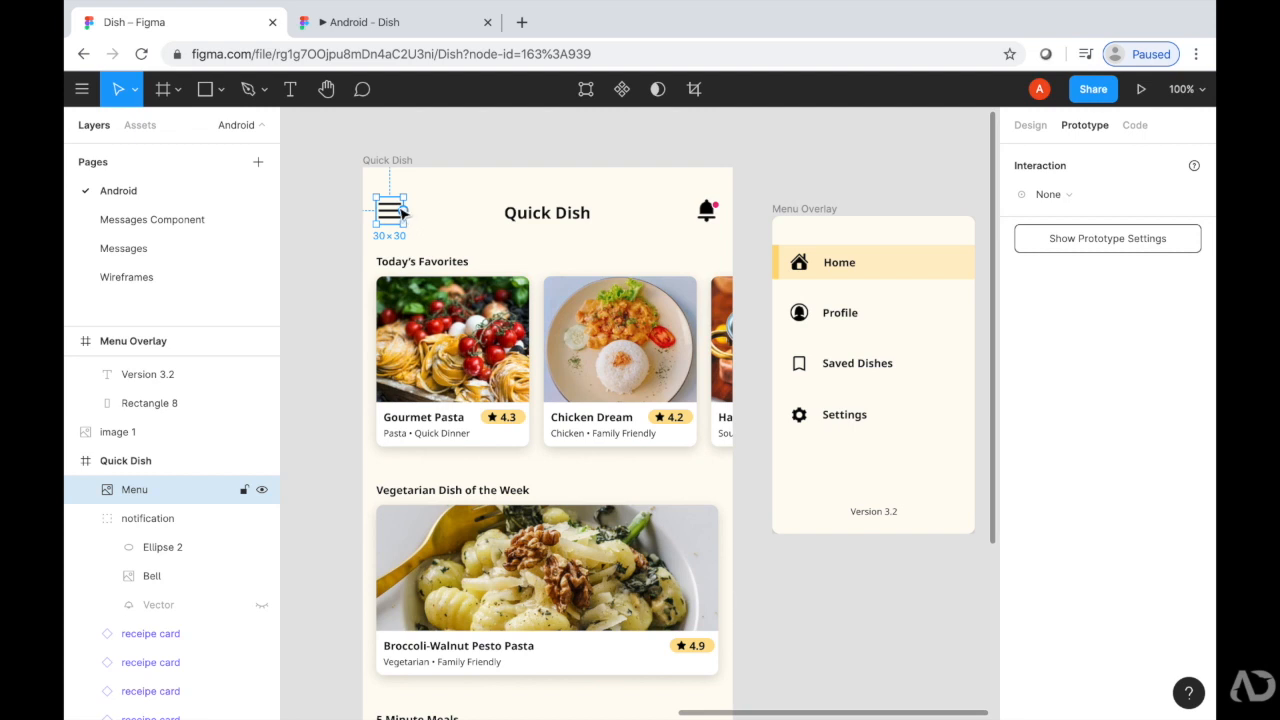
pyautogui.moveTo(390, 210); pyautogui.dragTo(728, 280)
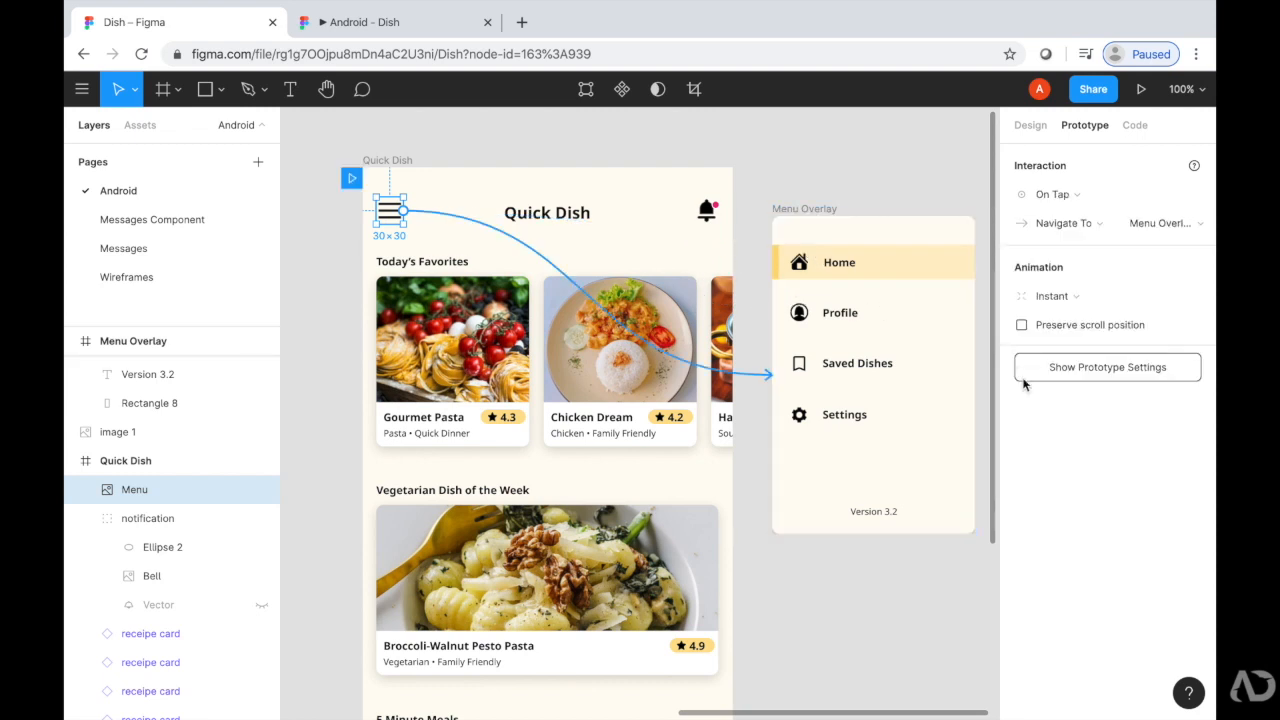
pyautogui.moveTo(1108, 430)
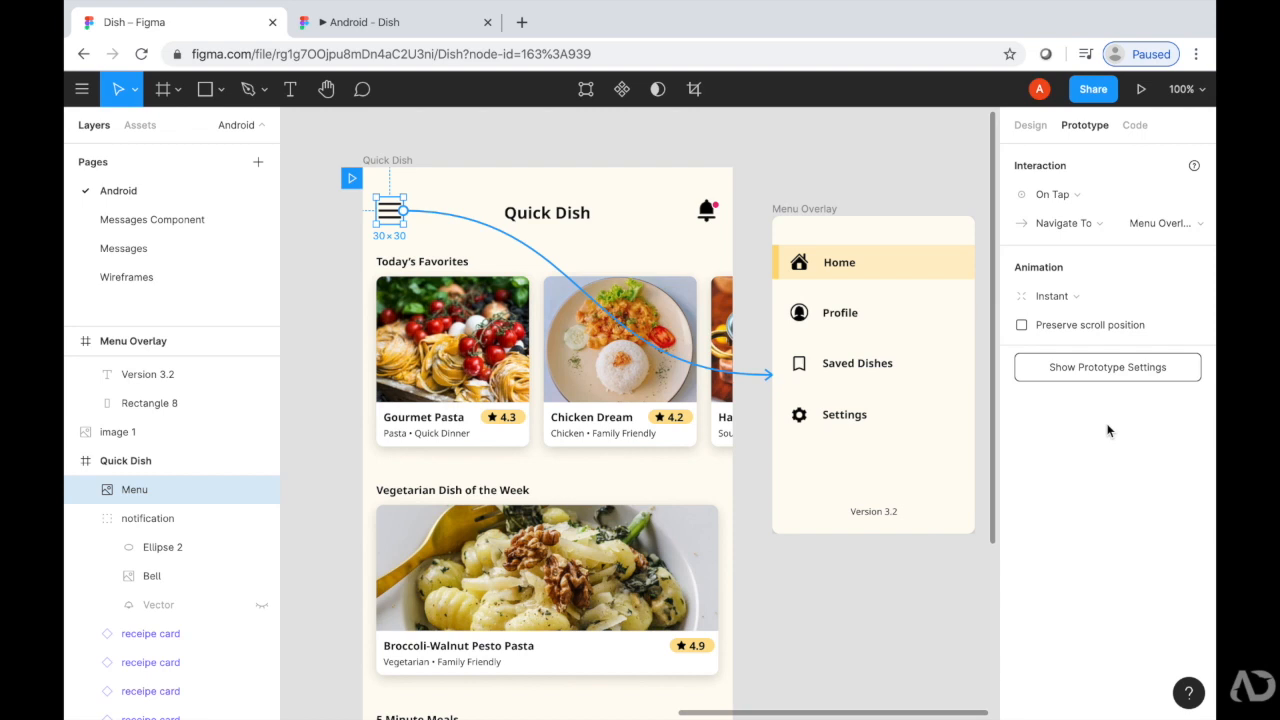
pyautogui.moveTo(1068, 252)
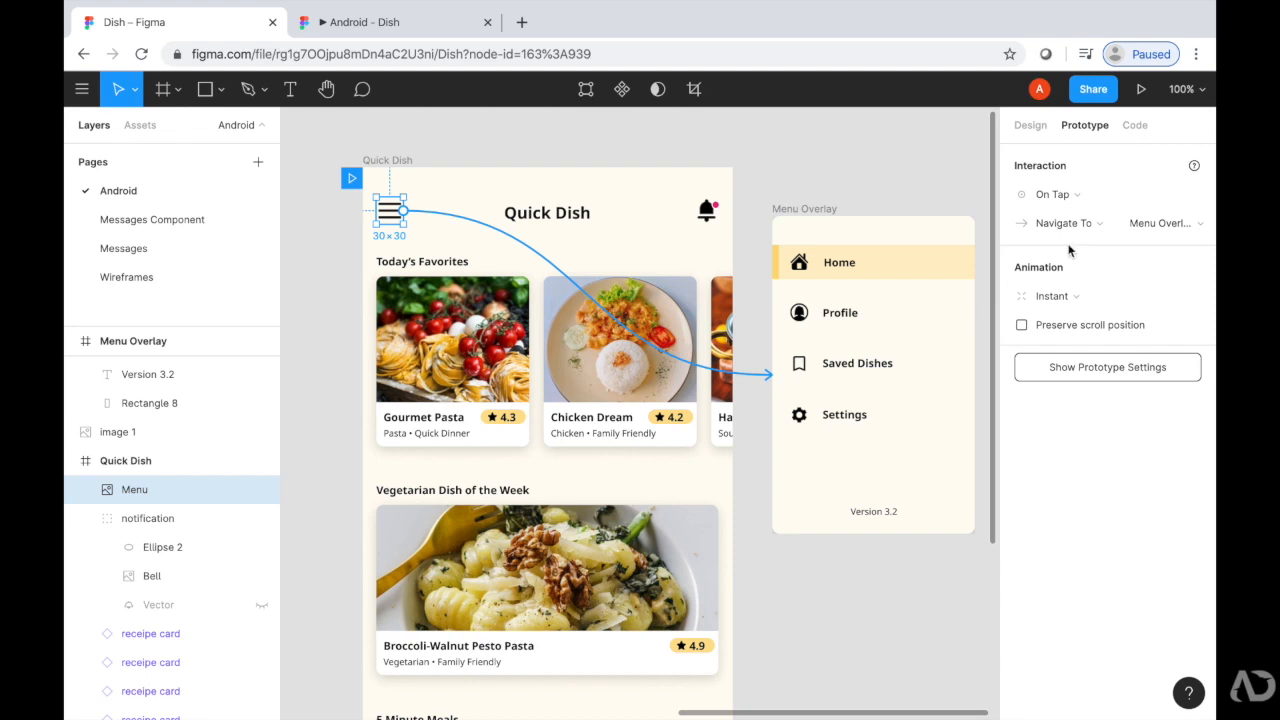
pyautogui.moveTo(1090, 268)
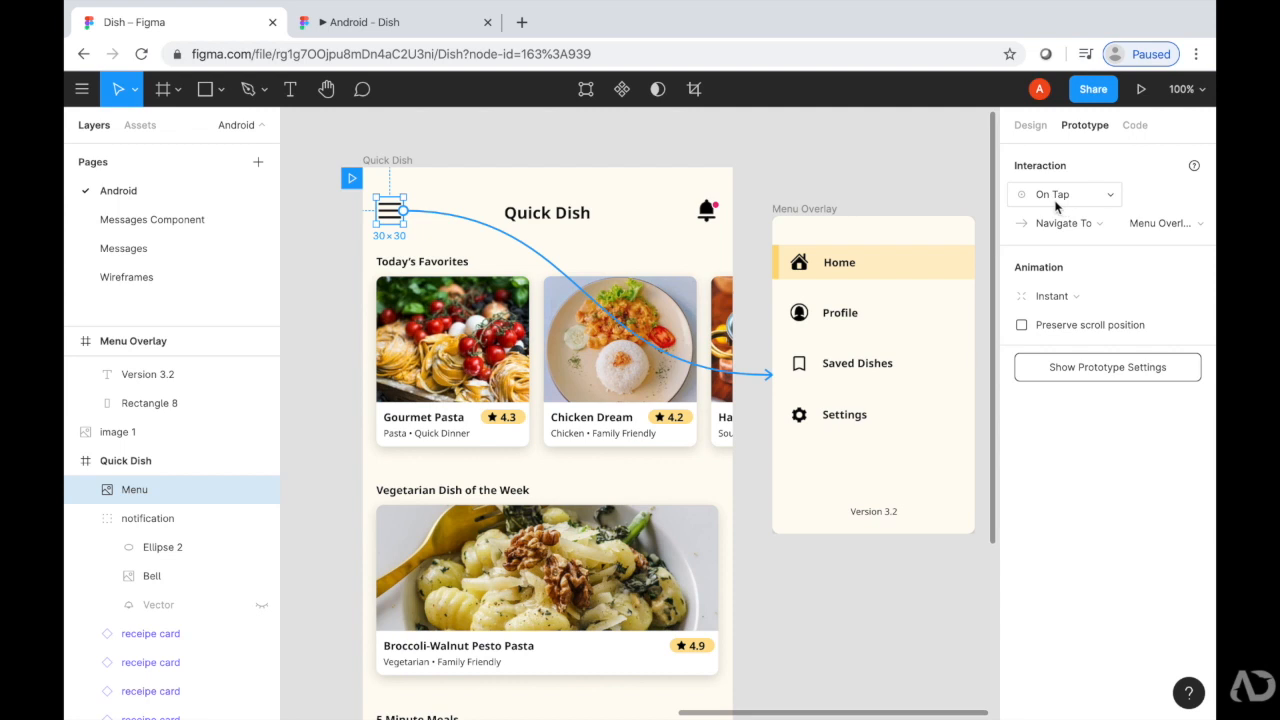
# Step: Keep the On Tap trigger and change its action from Navigate To to Open Overlay, leaving the position choice
pyautogui.click(1060, 194)
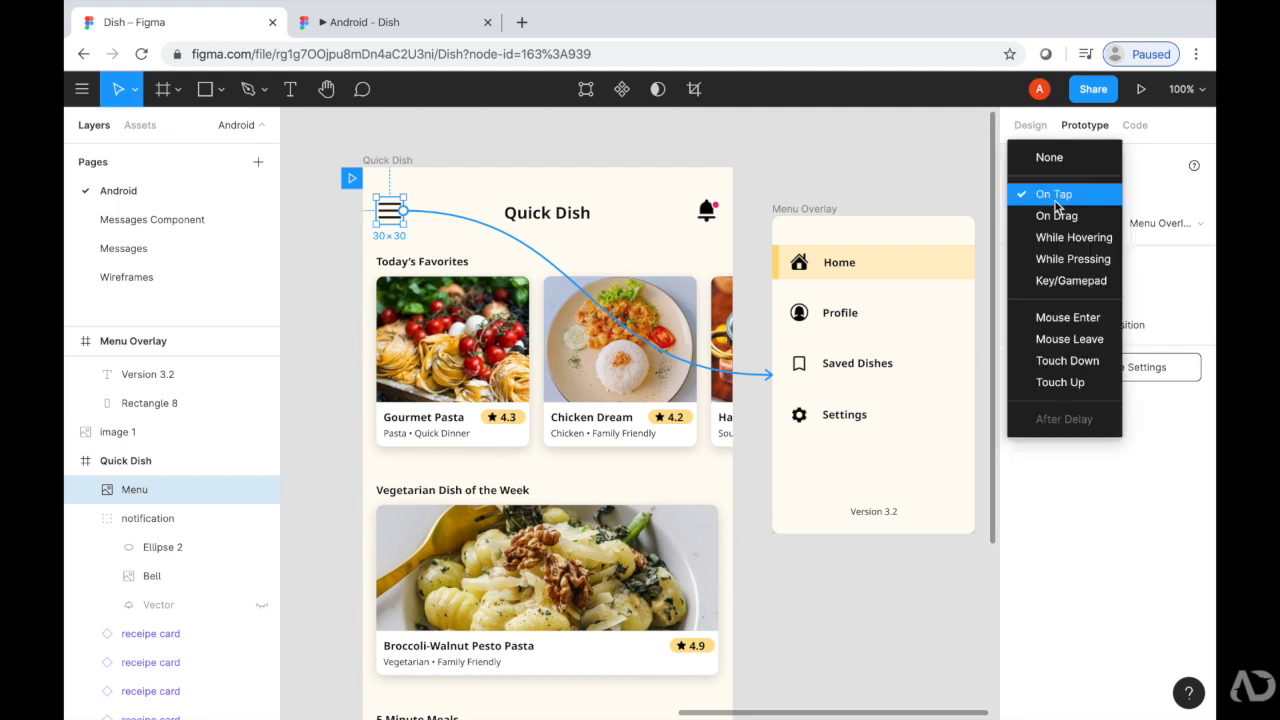
pyautogui.moveTo(1072, 236)
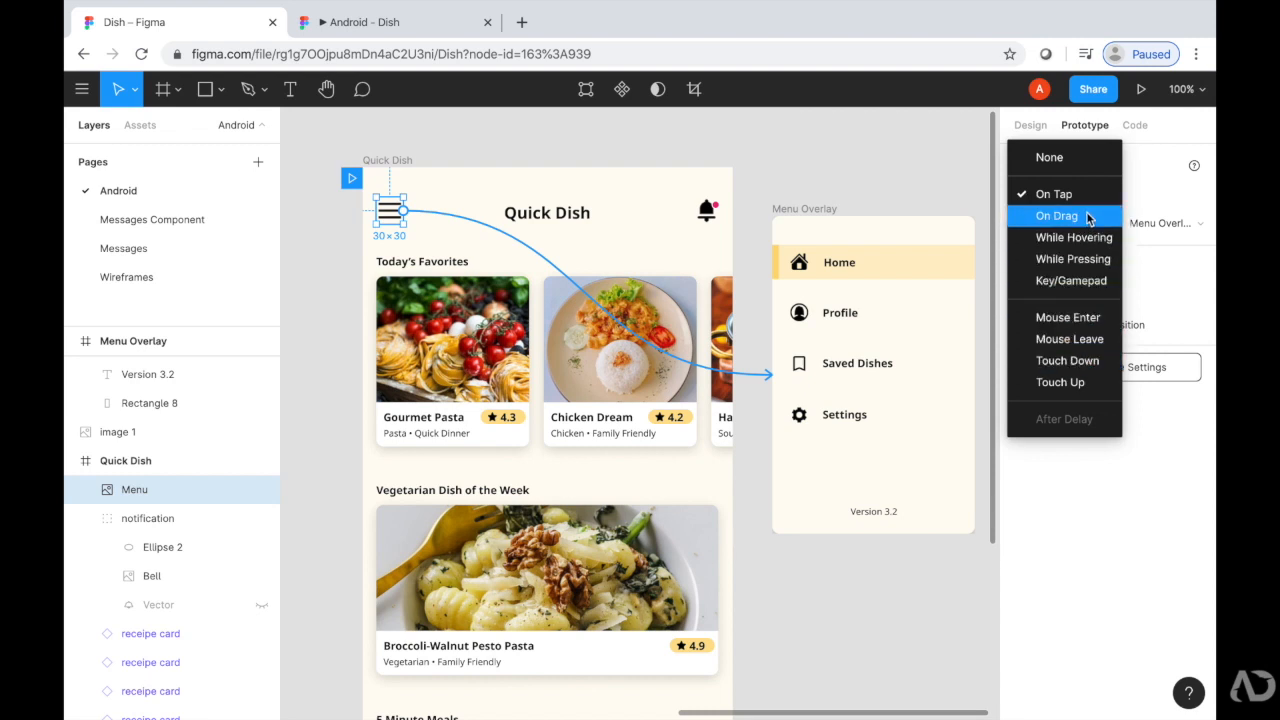
pyautogui.click(1056, 216)
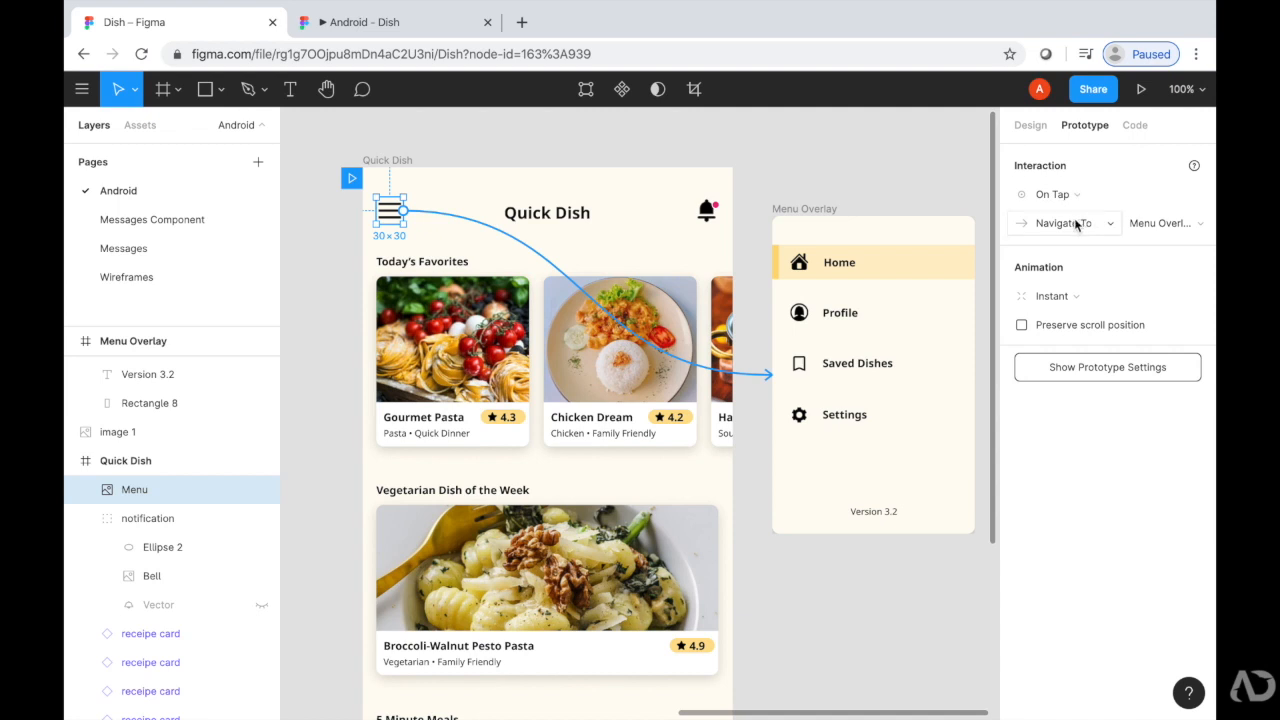
pyautogui.click(1064, 224)
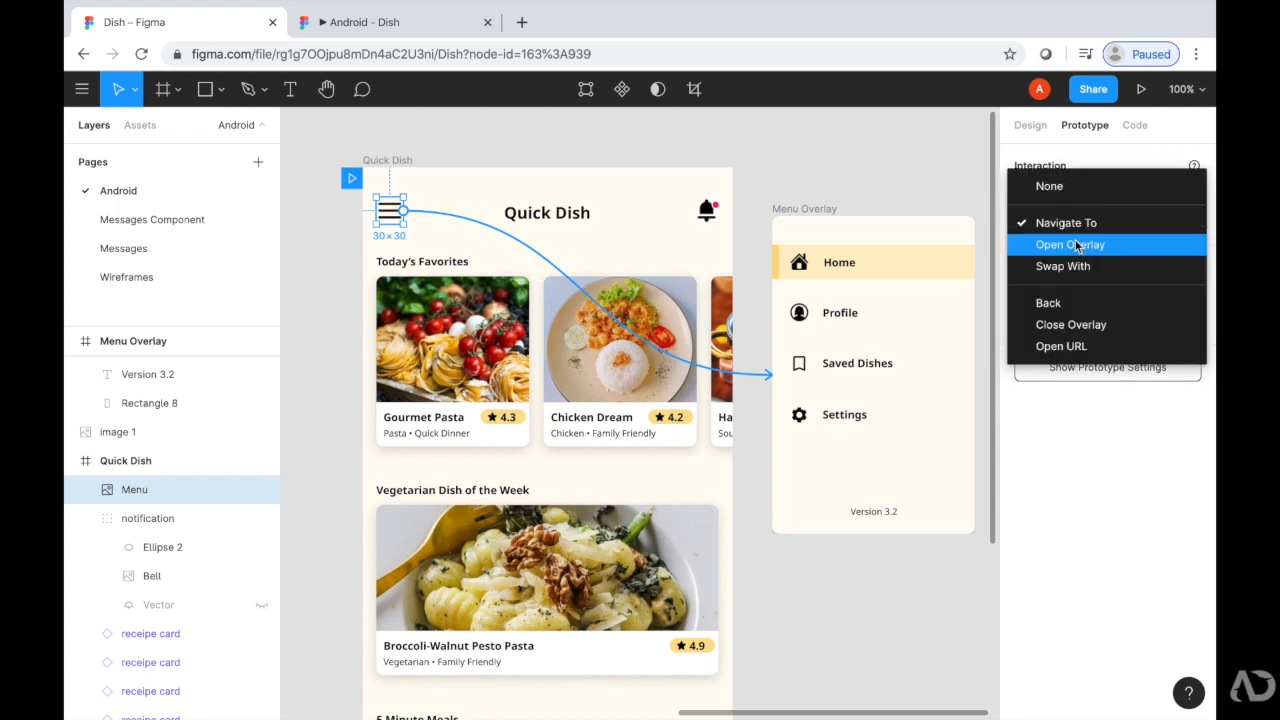
pyautogui.click(1070, 244)
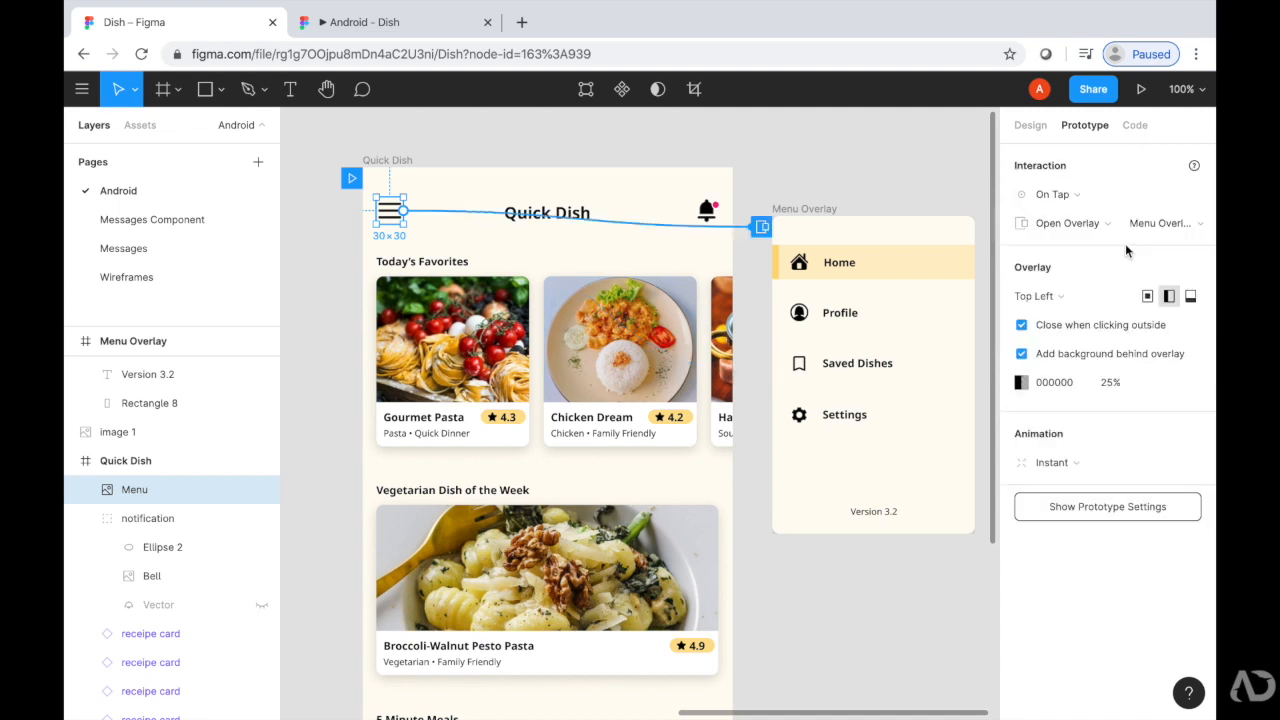
pyautogui.moveTo(1048, 288)
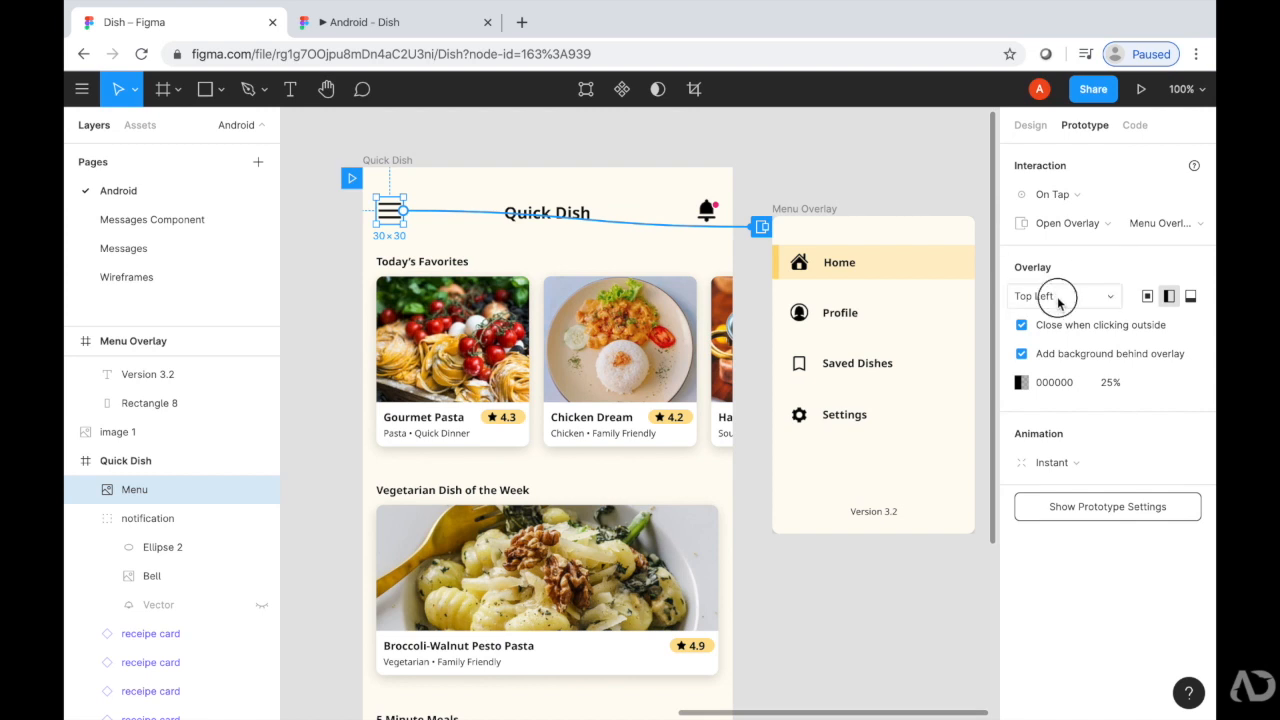
pyautogui.click(1060, 296)
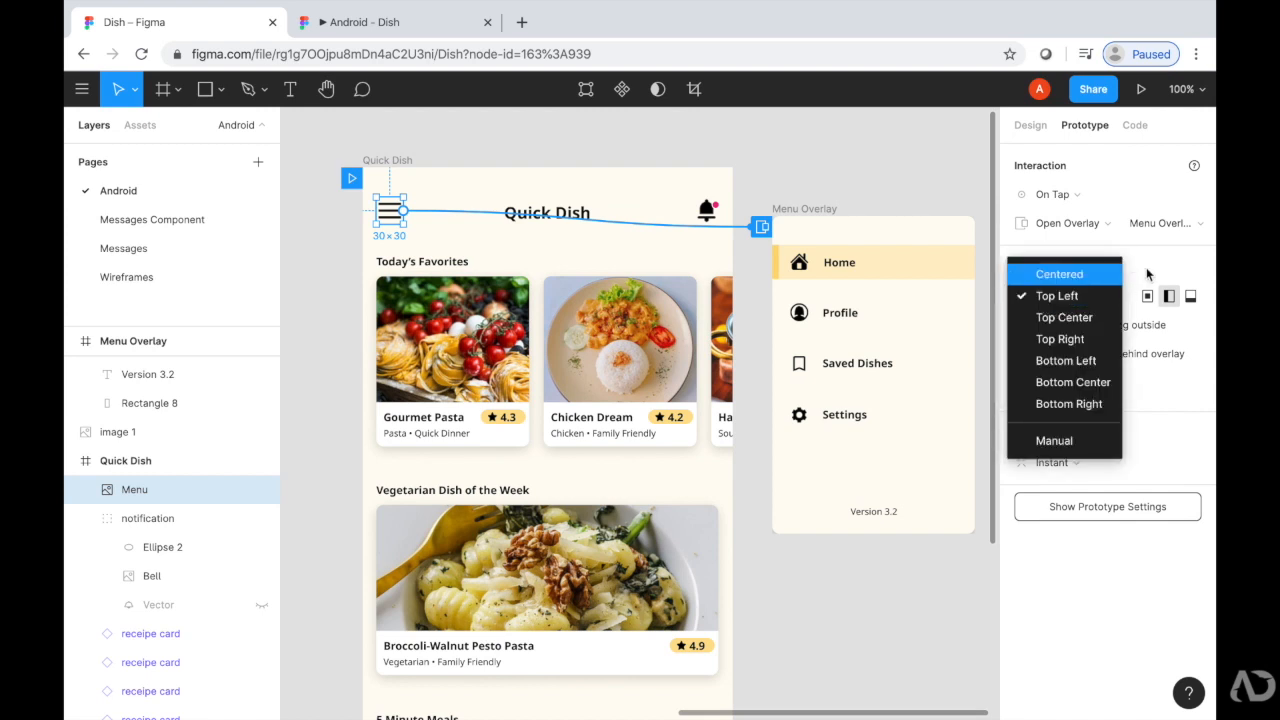
pyautogui.click(1056, 296)
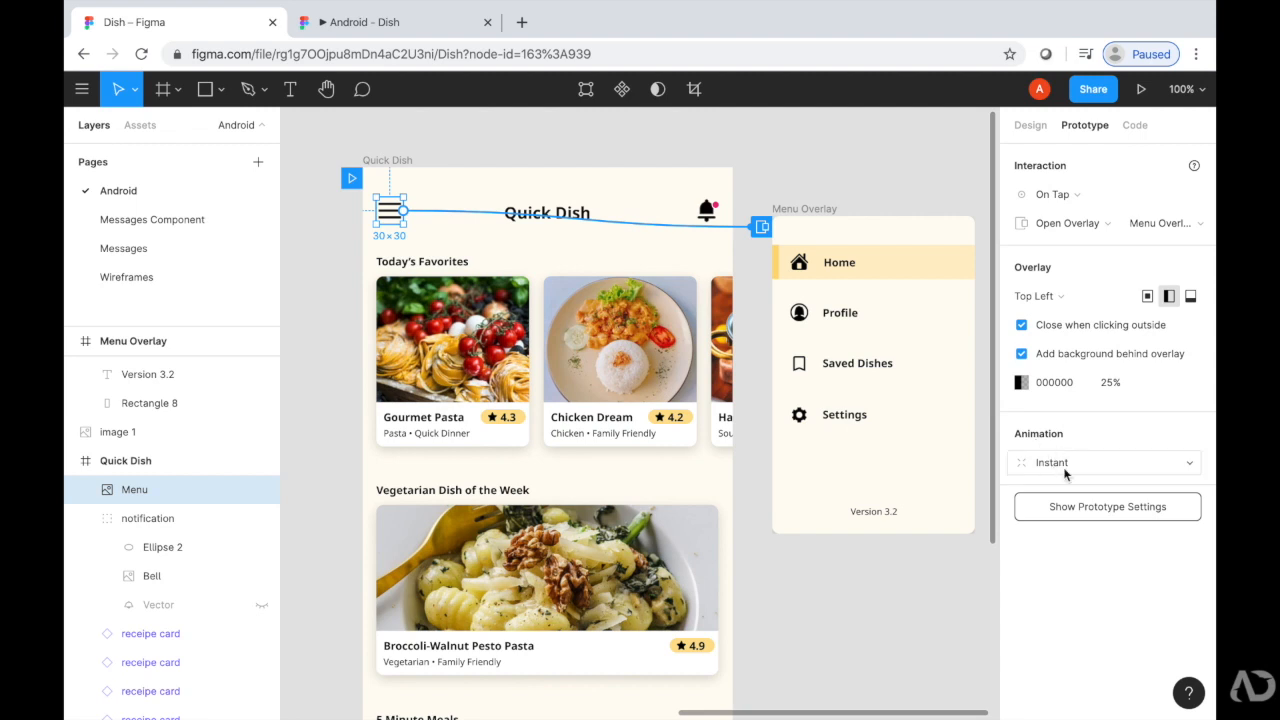
pyautogui.click(1140, 88)
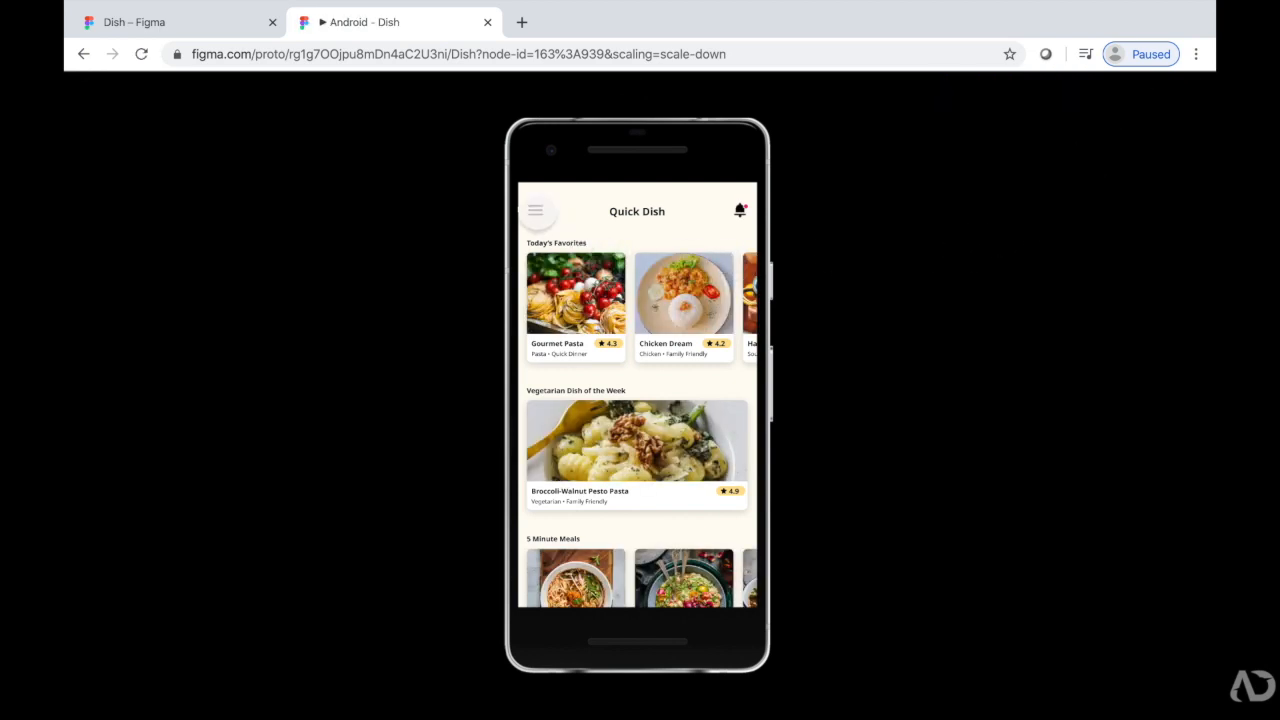
pyautogui.click(536, 210)
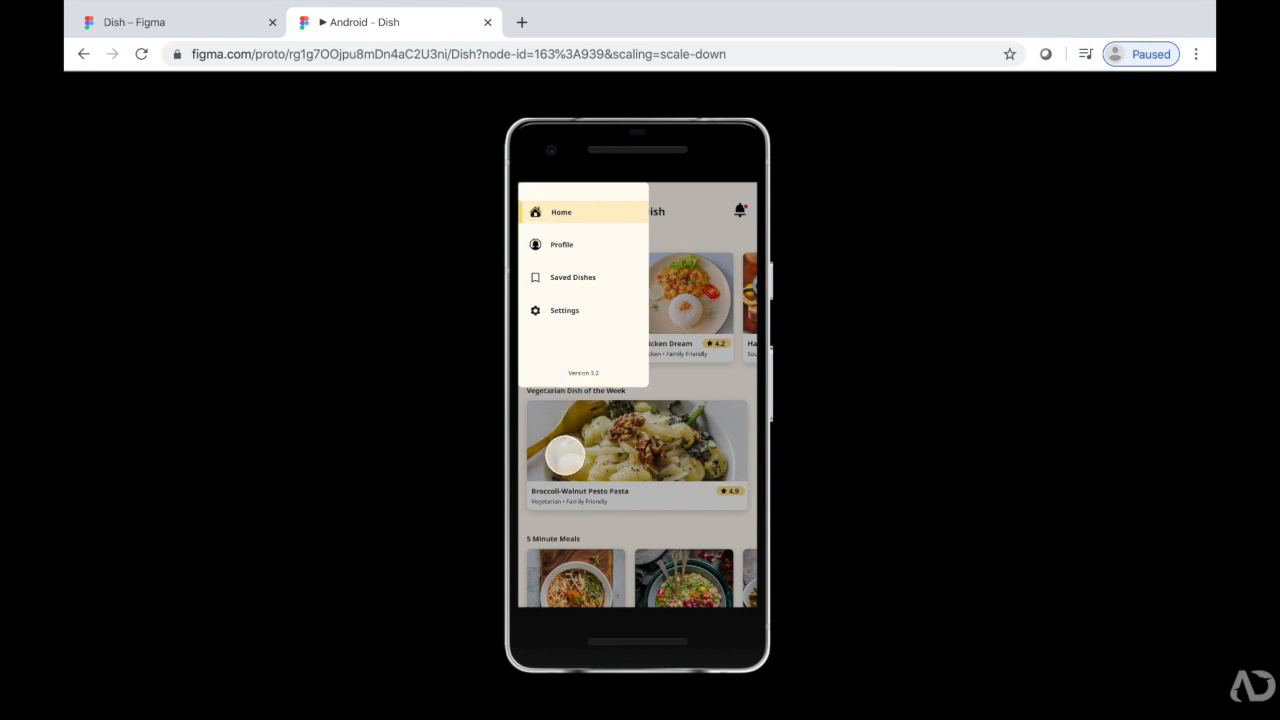
pyautogui.click(536, 212)
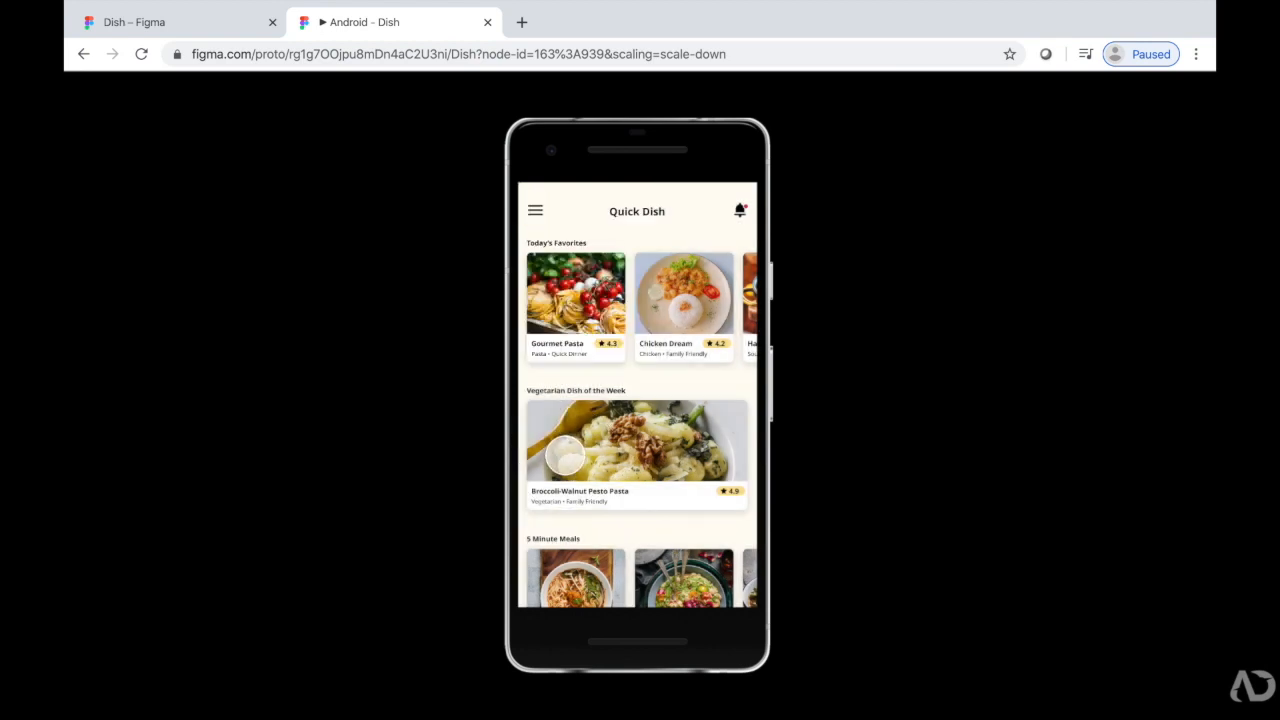
pyautogui.click(536, 210)
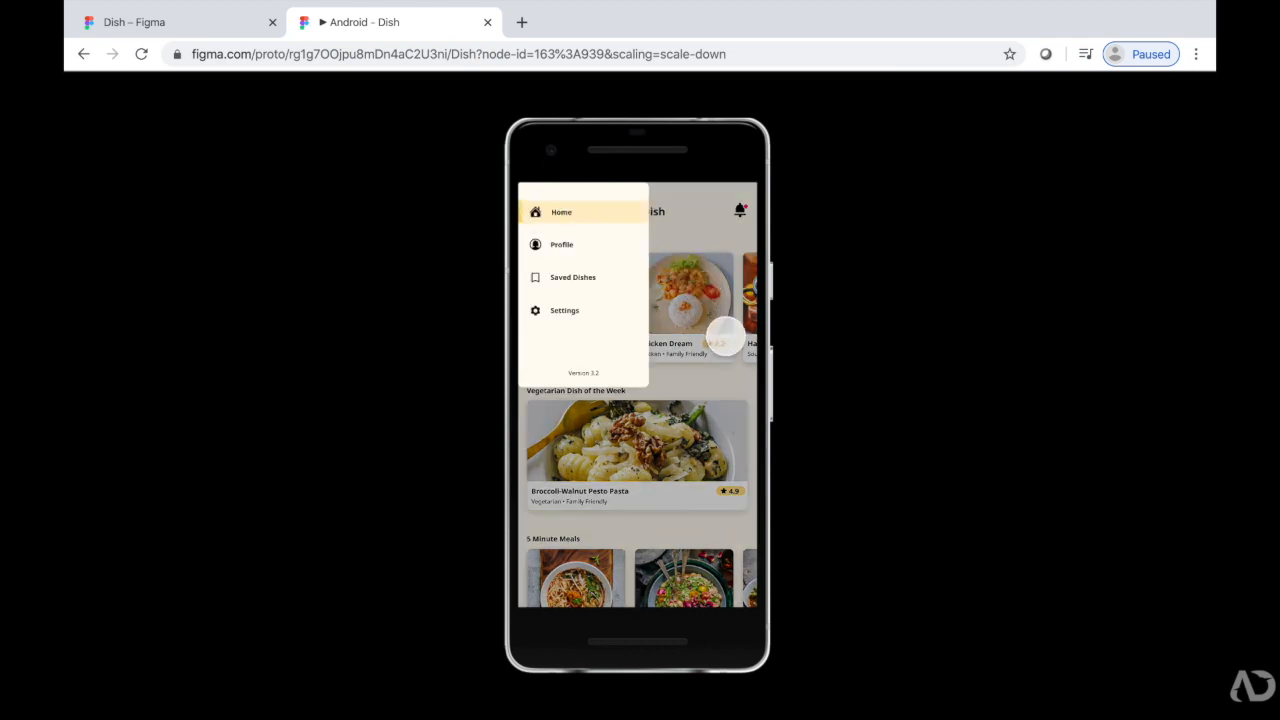
pyautogui.click(536, 212)
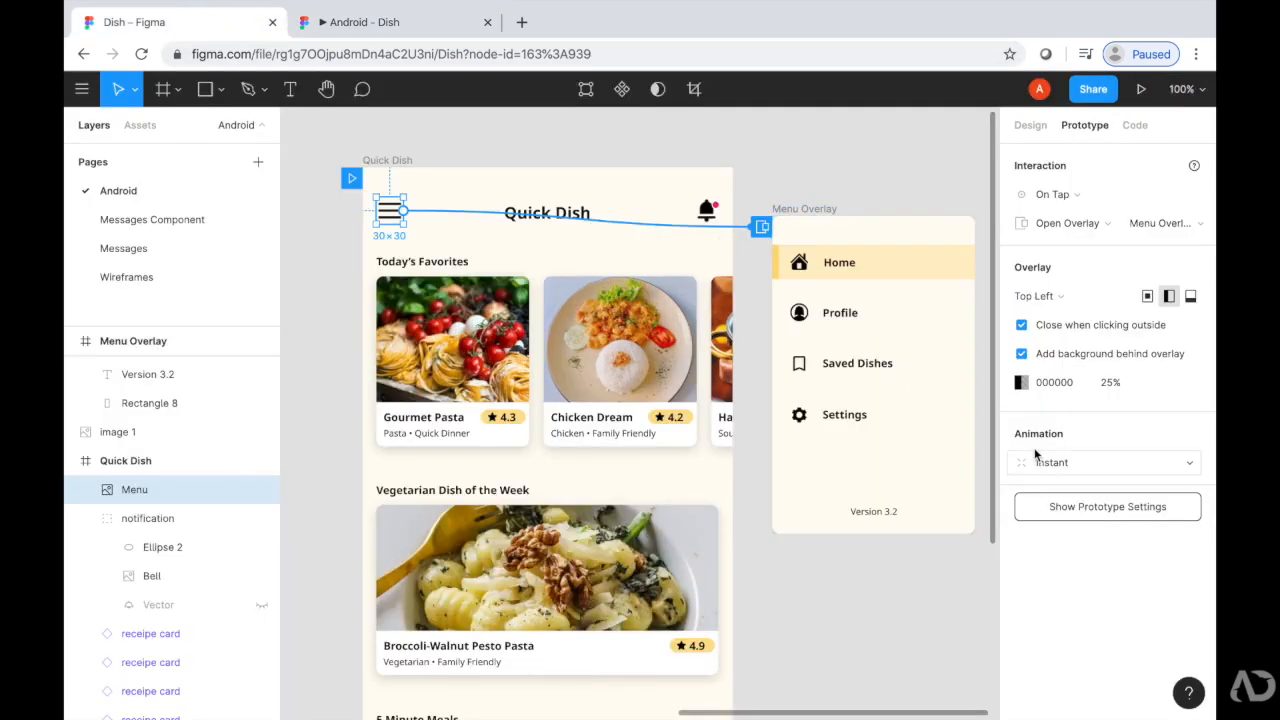
# Step: Set the overlay animation to Move In sliding from the left
pyautogui.click(1100, 462)
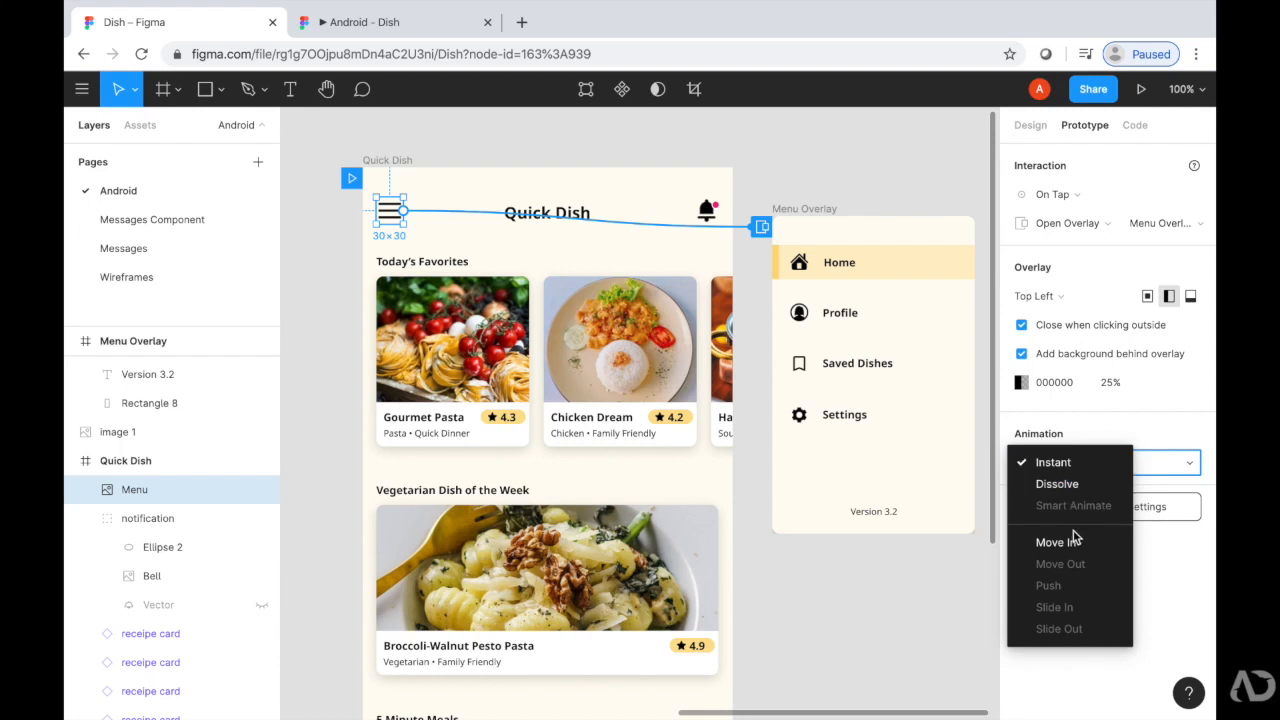
pyautogui.click(1052, 540)
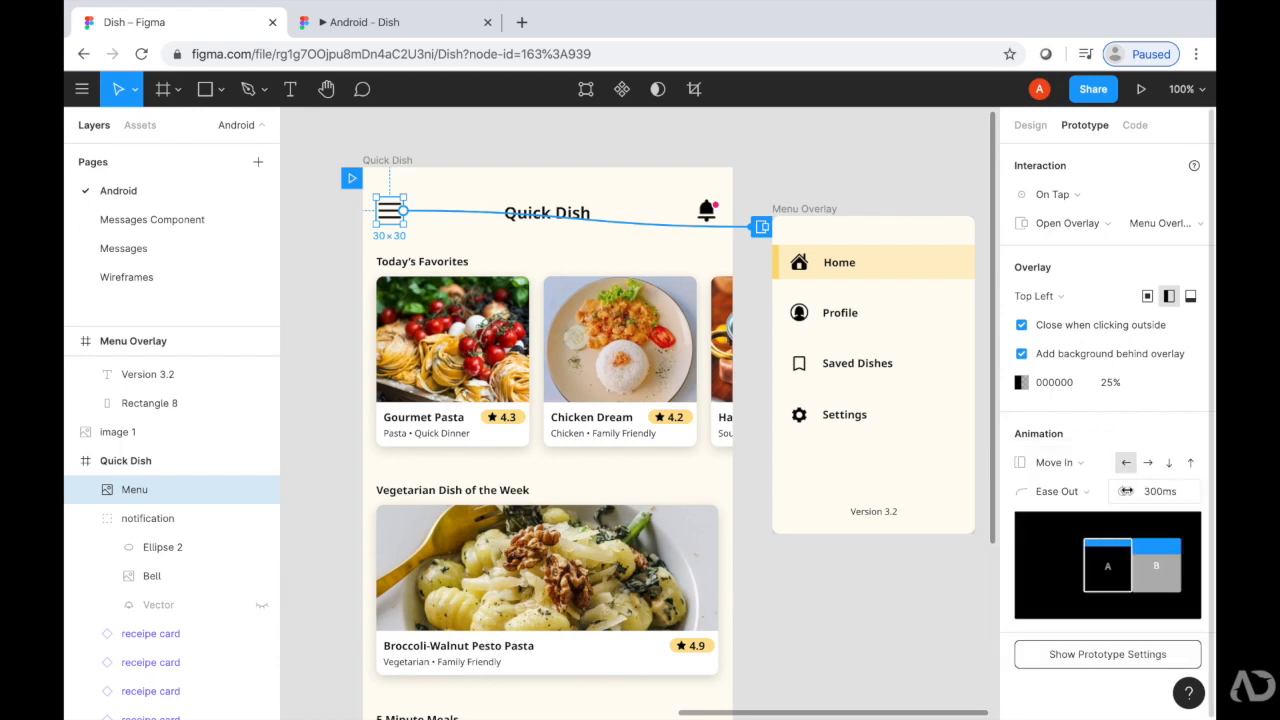
pyautogui.click(1148, 462)
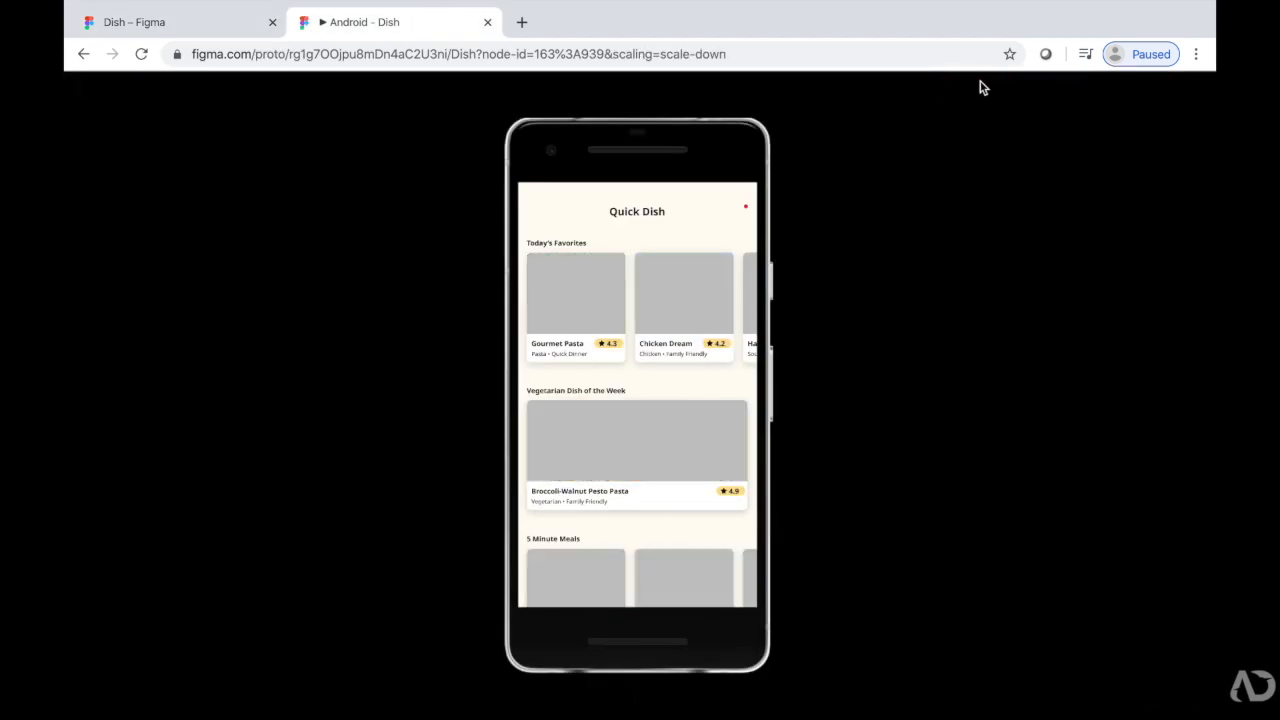
# Step: Tap the hamburger icon in the prototype to preview the menu sliding in
pyautogui.click(536, 212)
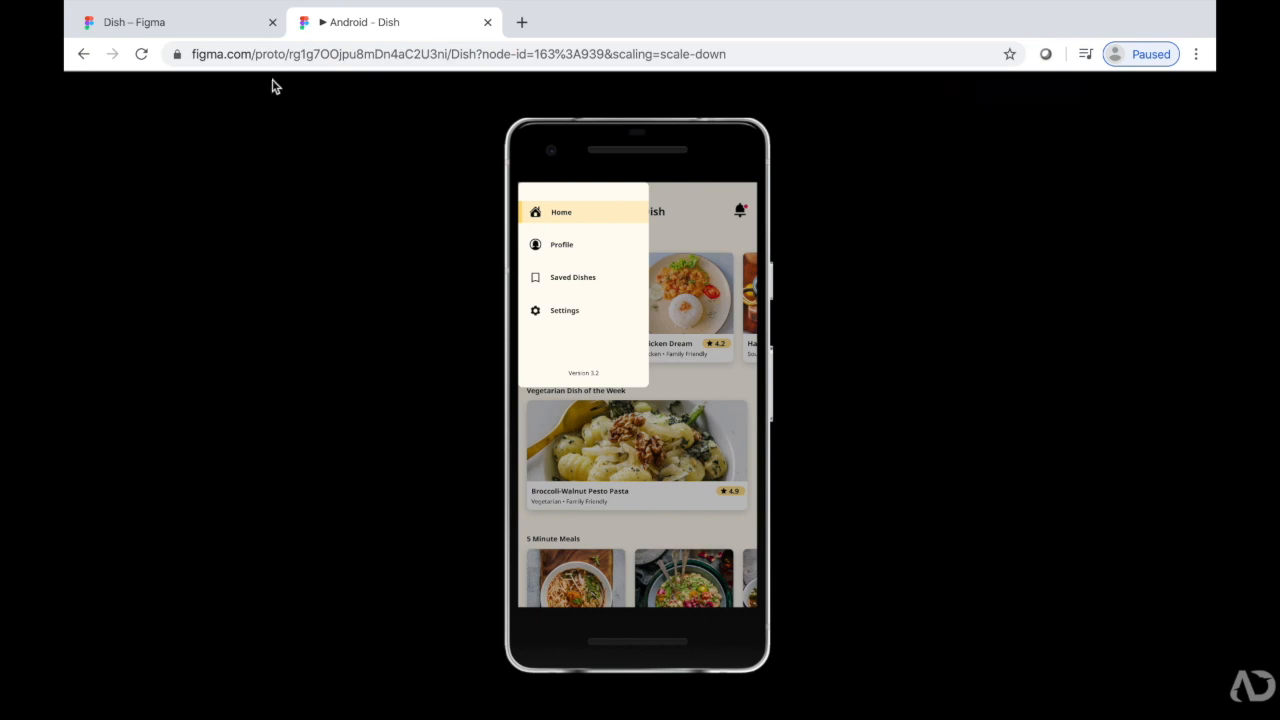
# Step: Back in the editor, set the overlay position to Manual and place it at the home frame's top-left
pyautogui.click(176, 22)
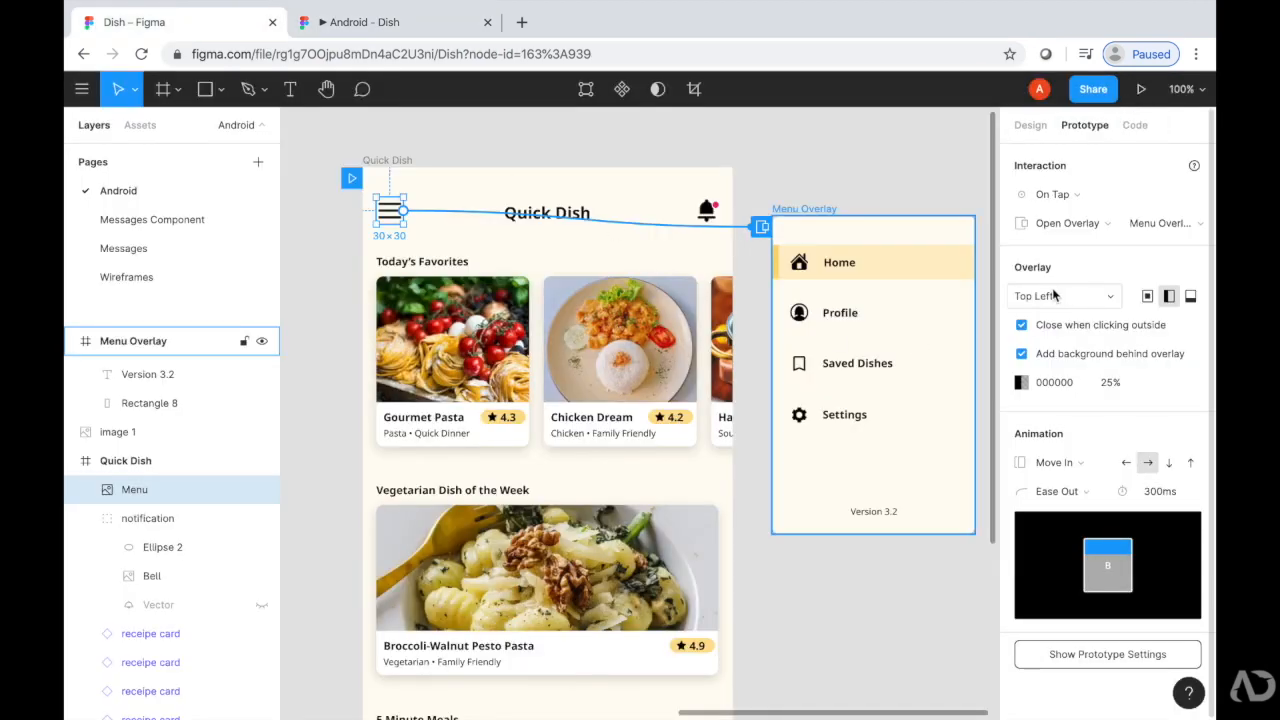
pyautogui.click(1060, 296)
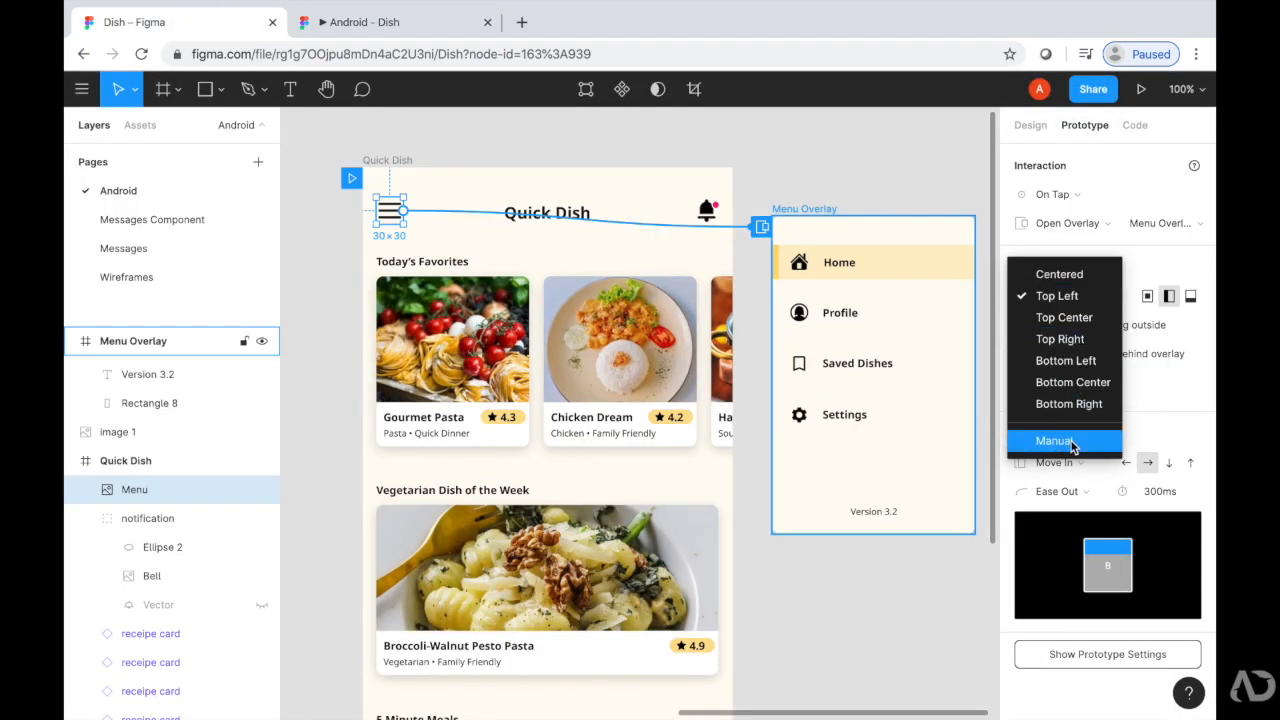
pyautogui.click(1056, 440)
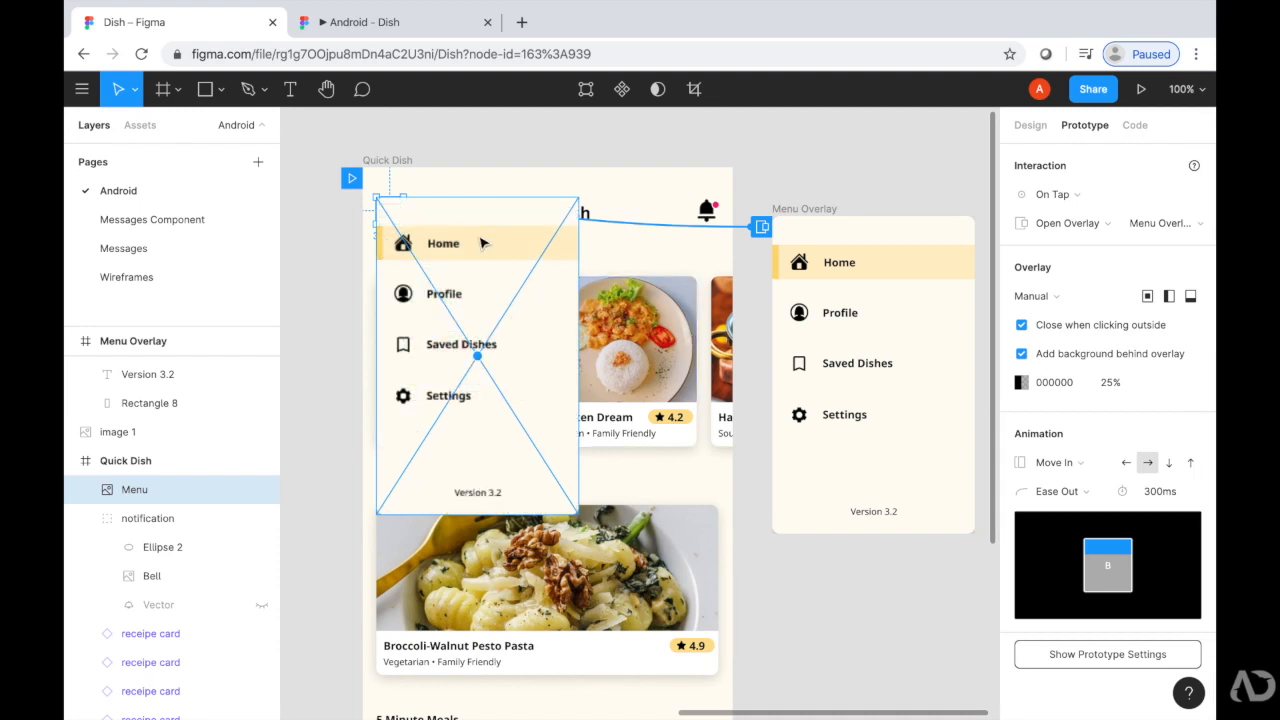
pyautogui.moveTo(520, 450)
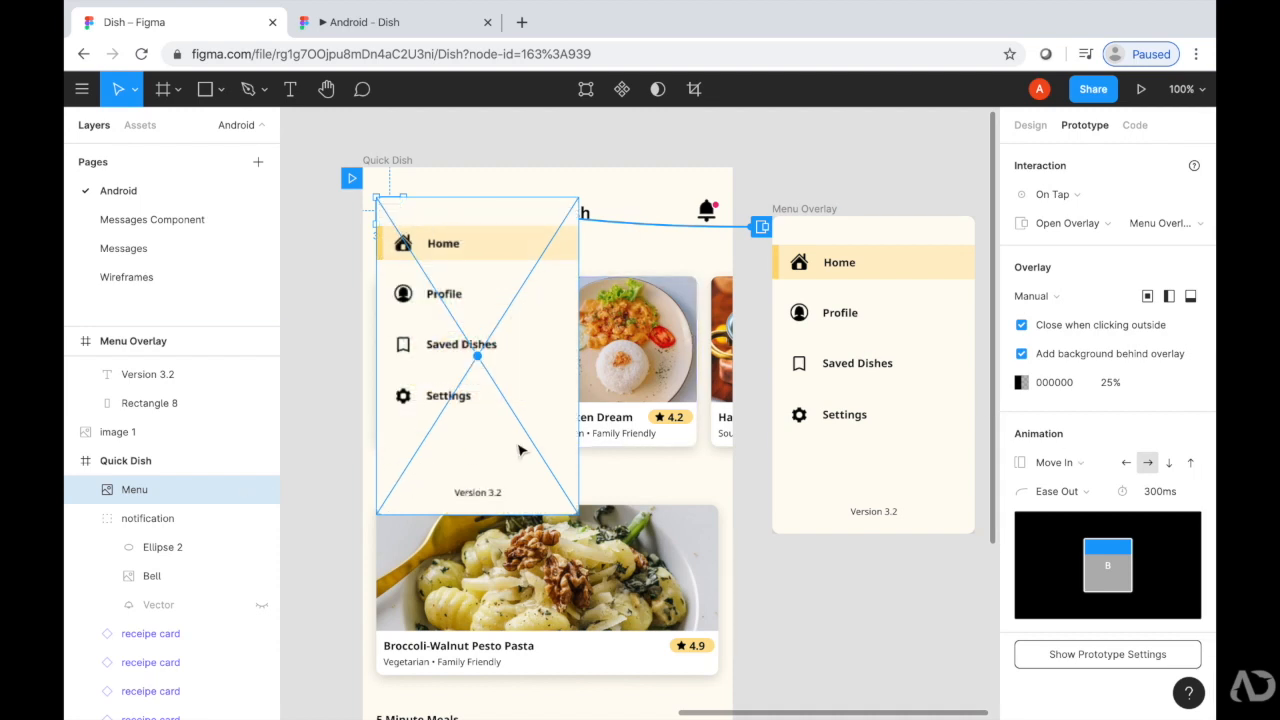
pyautogui.moveTo(416, 212)
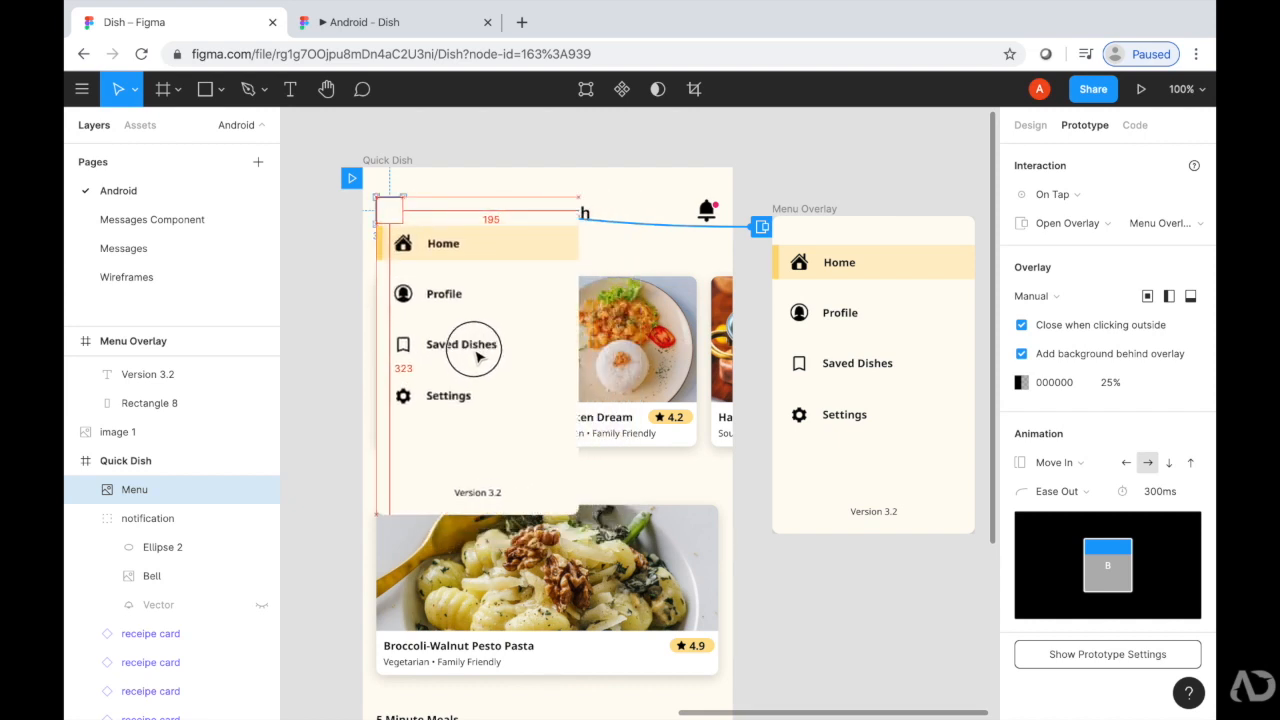
pyautogui.click(476, 356)
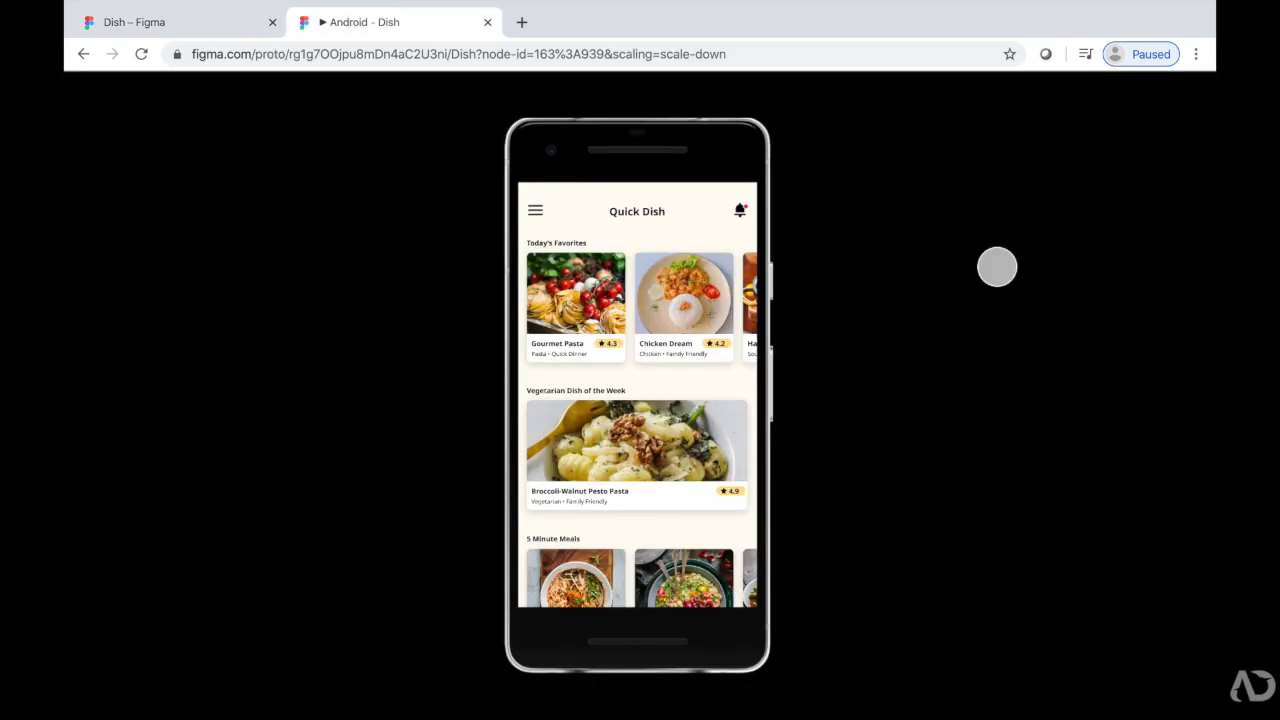
pyautogui.click(536, 210)
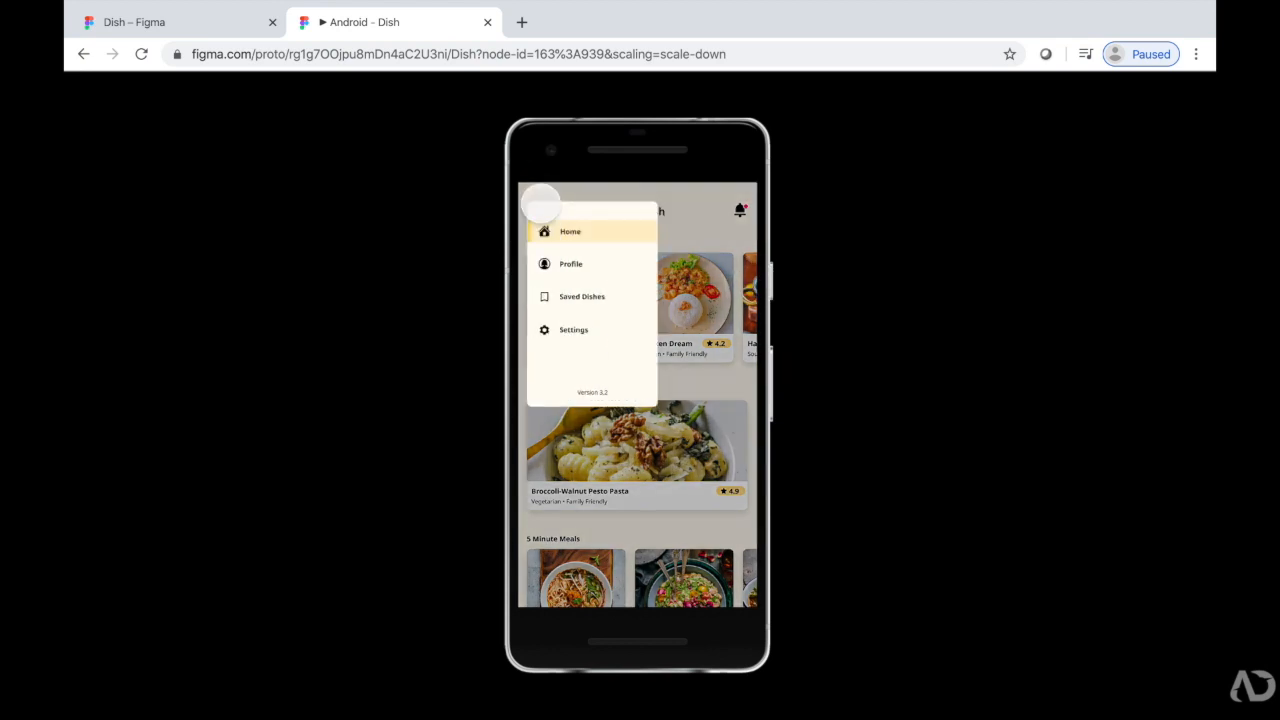
pyautogui.moveTo(758, 396)
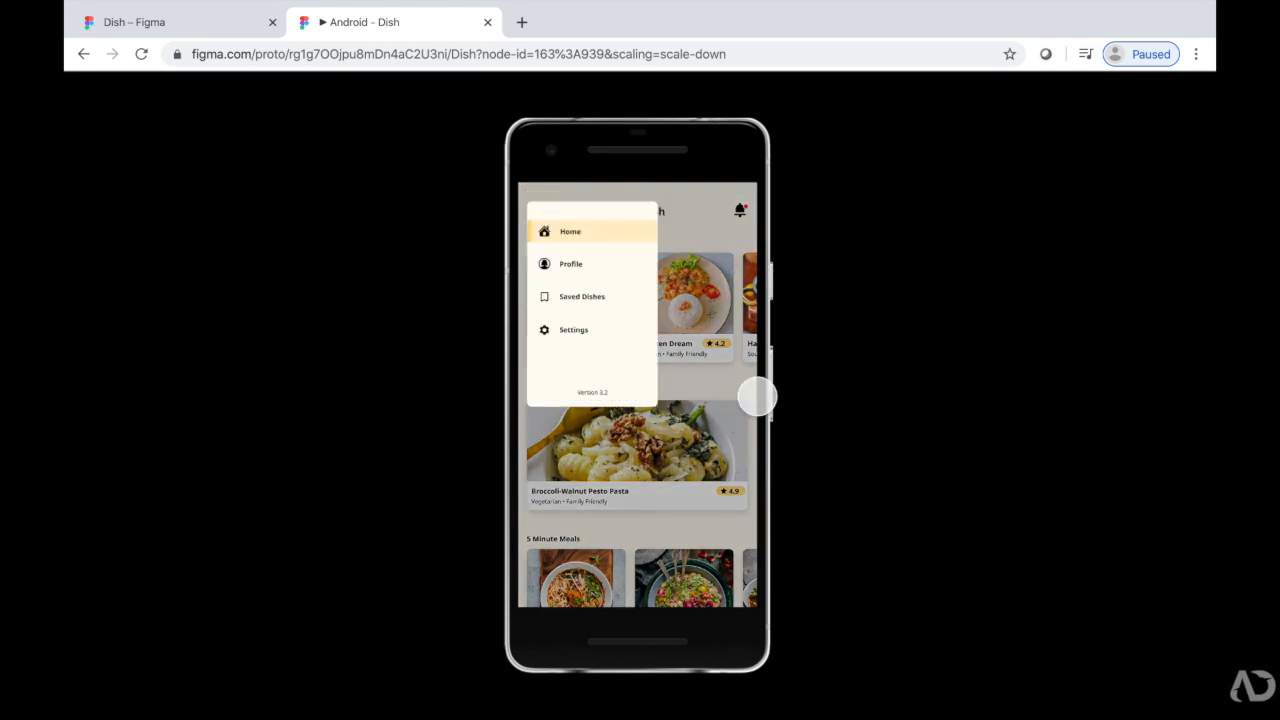
pyautogui.click(536, 212)
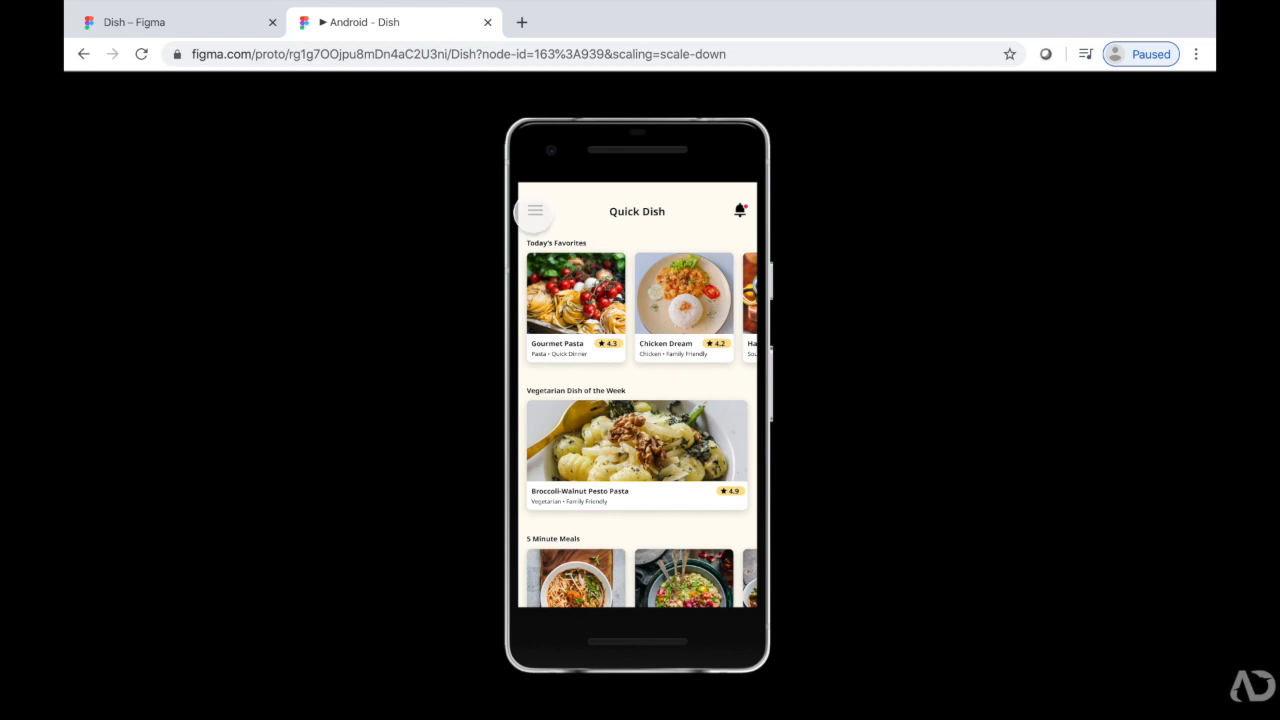
pyautogui.click(534, 212)
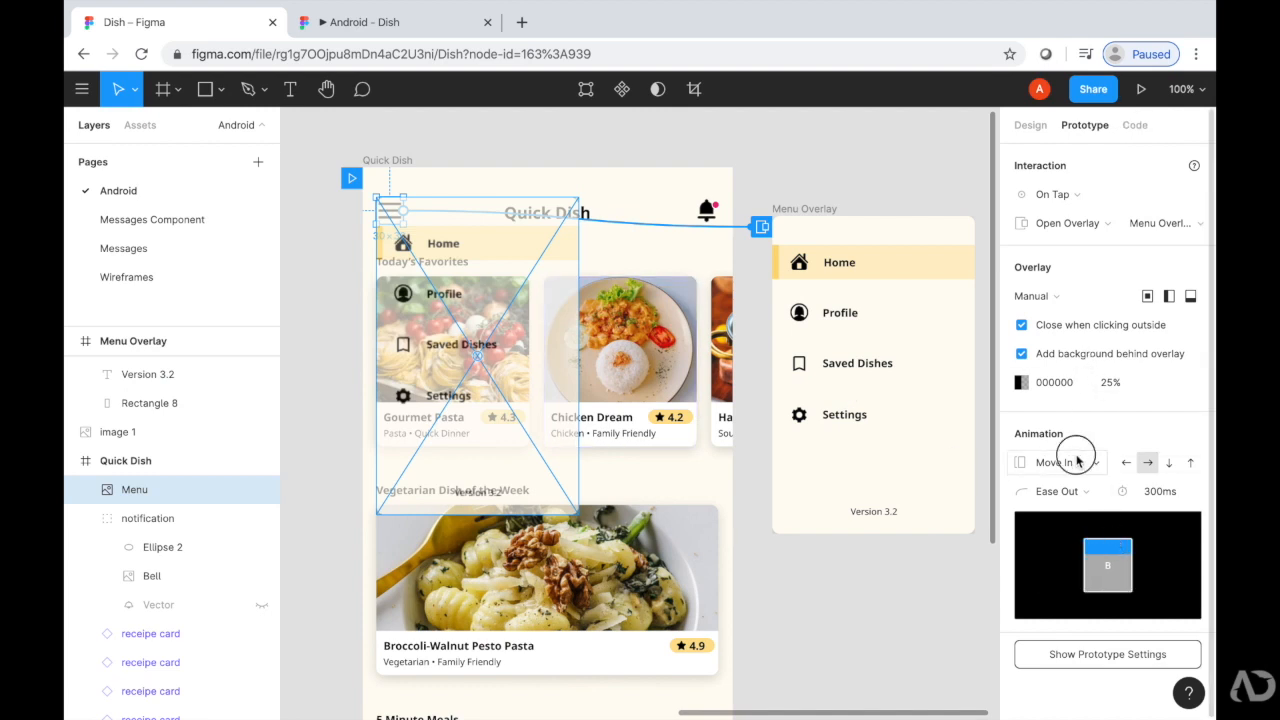
# Step: Choose the Dissolve animation and raise the overlay background to 50%
pyautogui.click(1056, 462)
pyautogui.write('50')
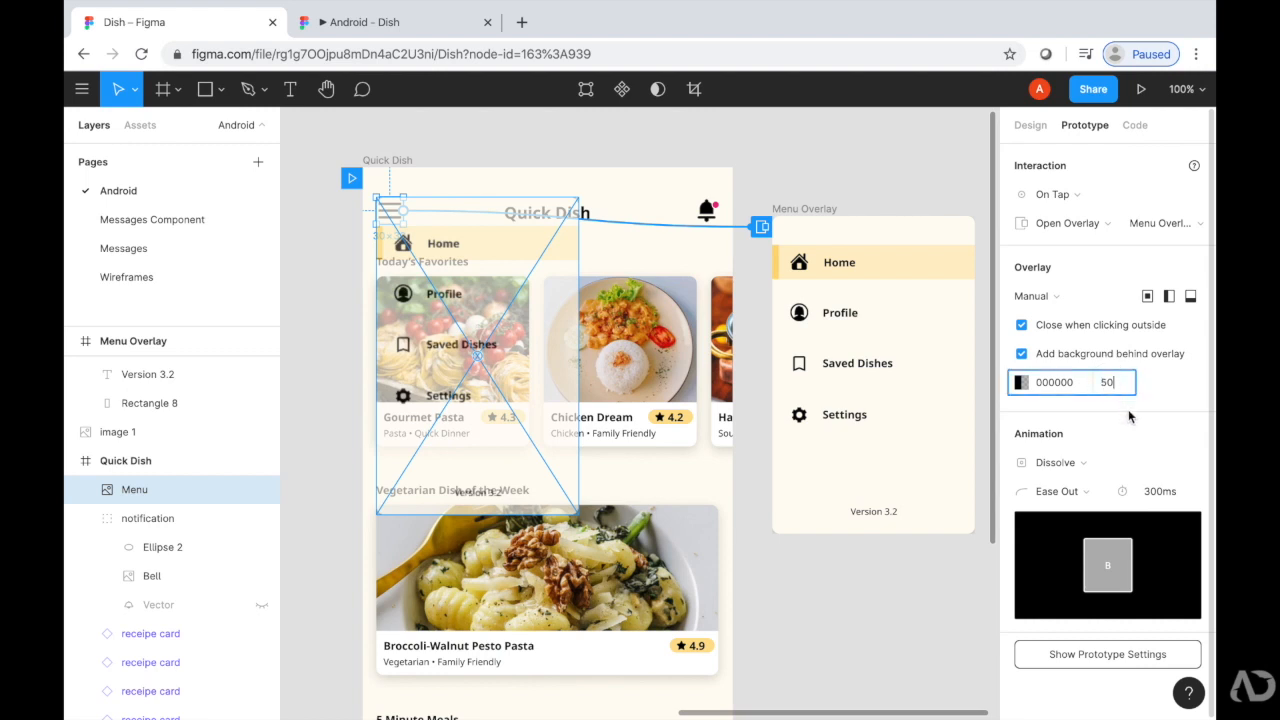
pyautogui.click(1140, 88)
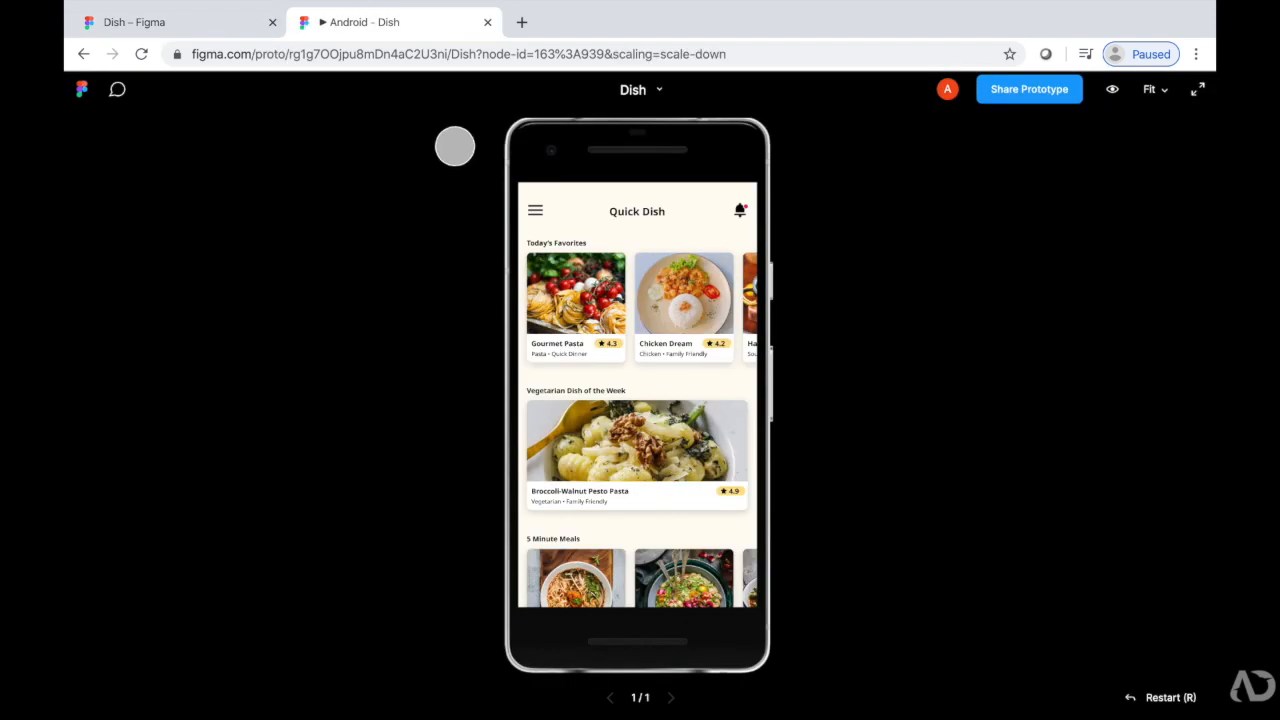
# Step: Tap the hamburger icon to open the menu, click outside to close it, and open it again
pyautogui.click(536, 210)
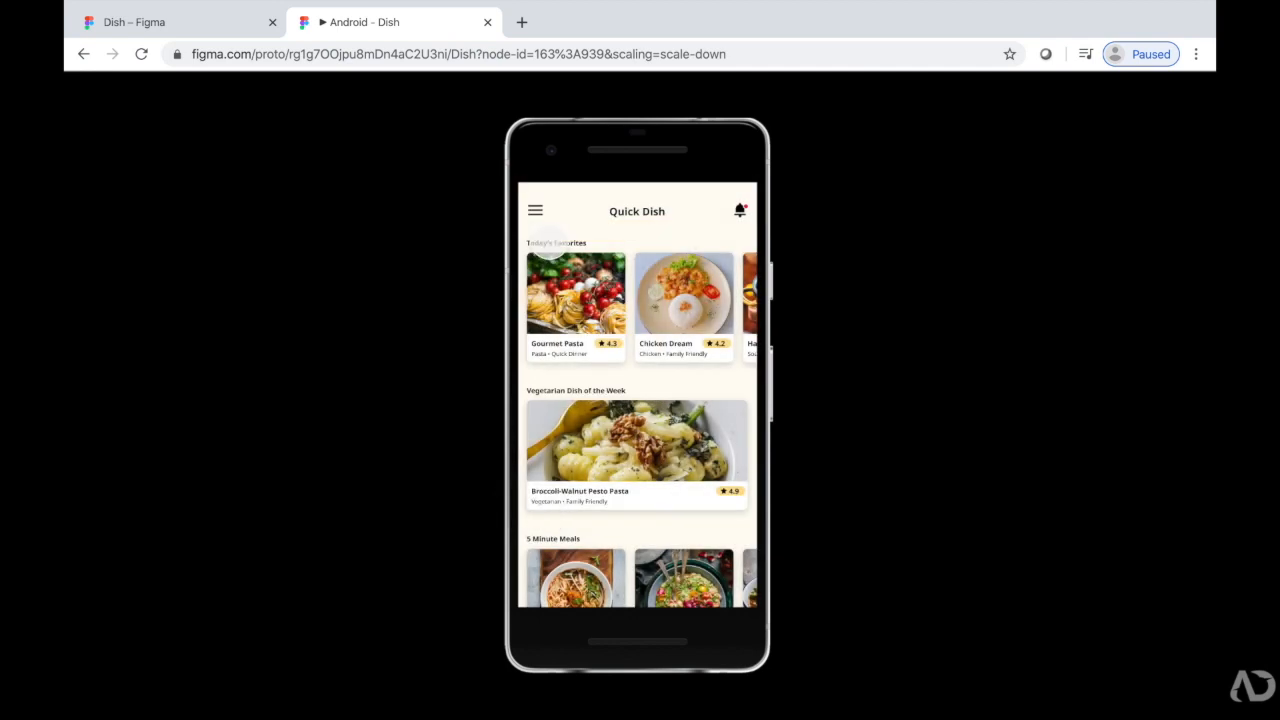
pyautogui.click(536, 210)
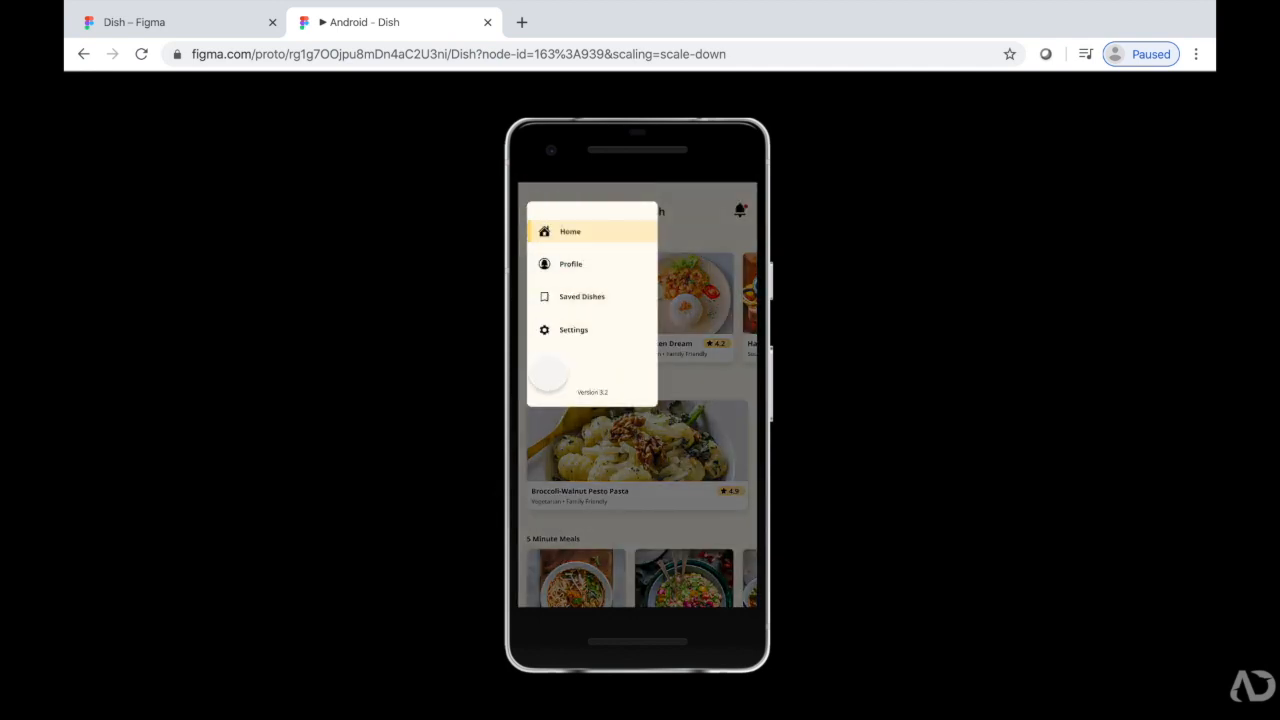
pyautogui.click(536, 210)
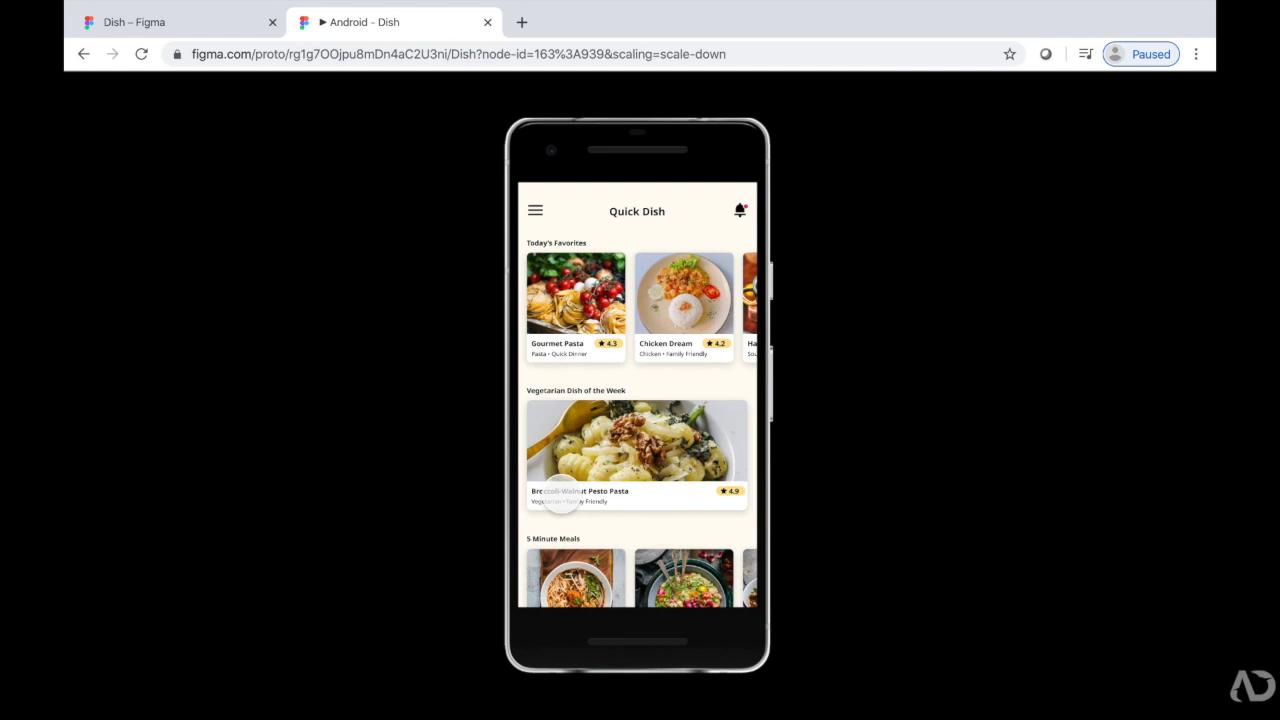
pyautogui.click(536, 210)
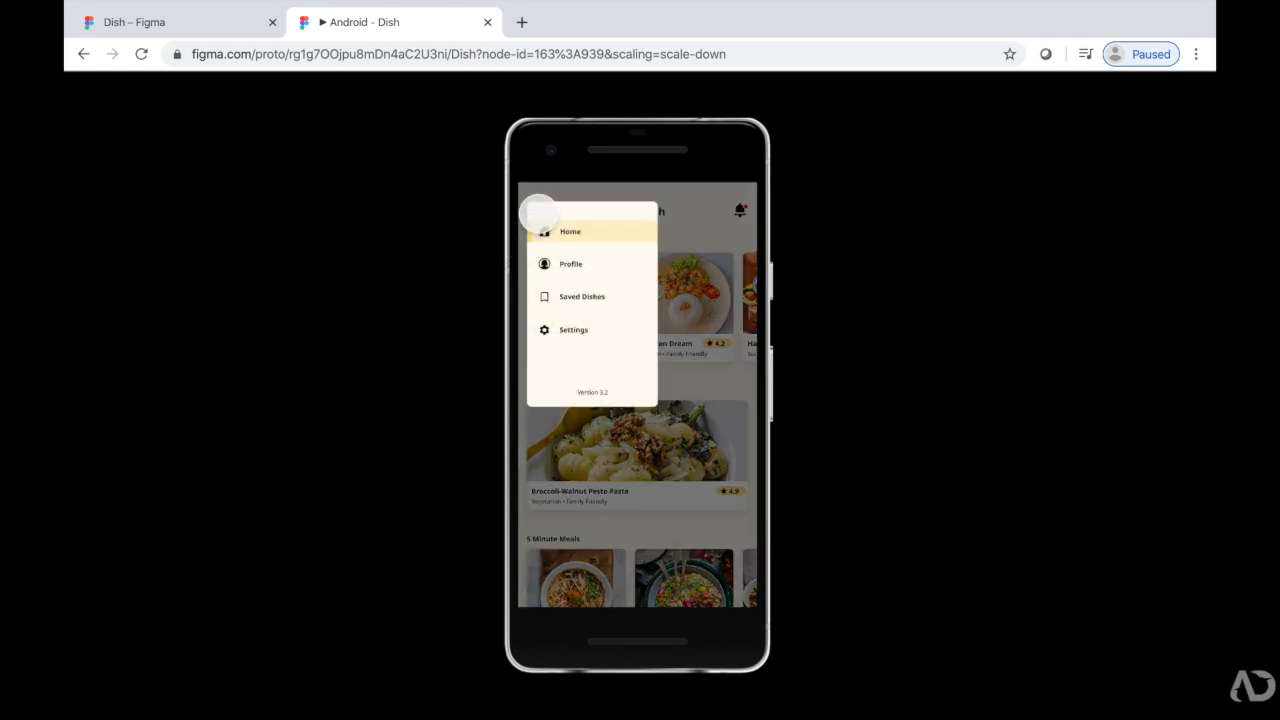